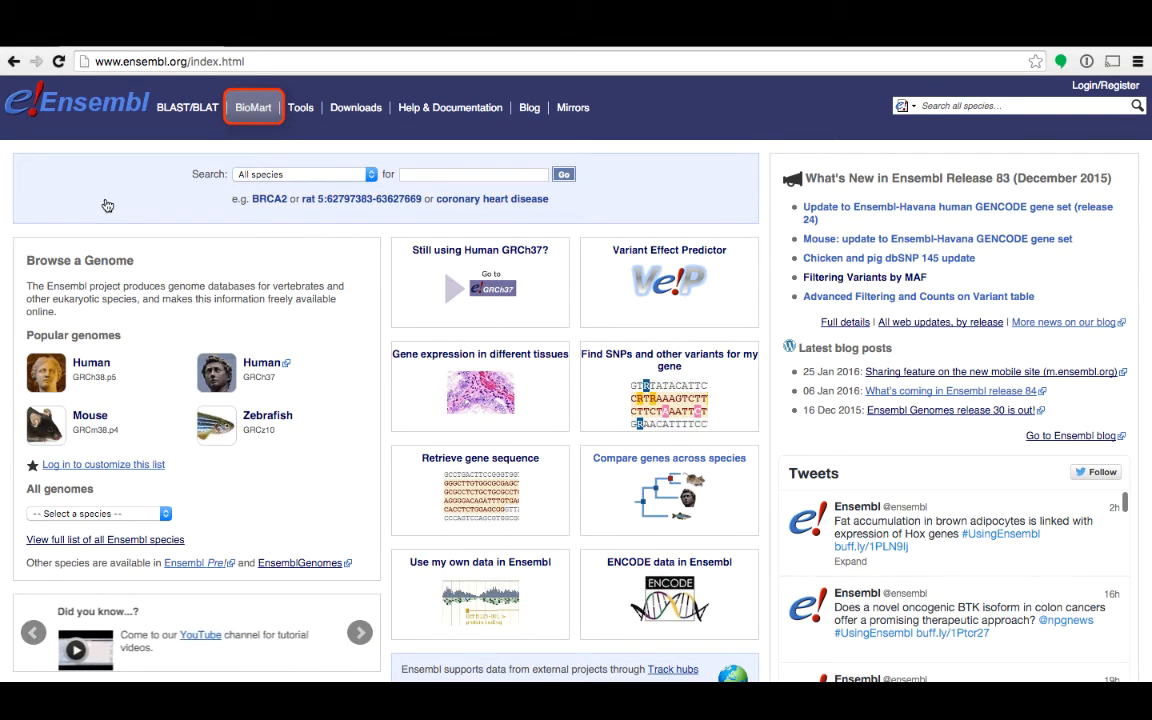
# Step: Launch BioMart from the Ensembl top navigation bar to start a new query
pyautogui.click(359, 632)
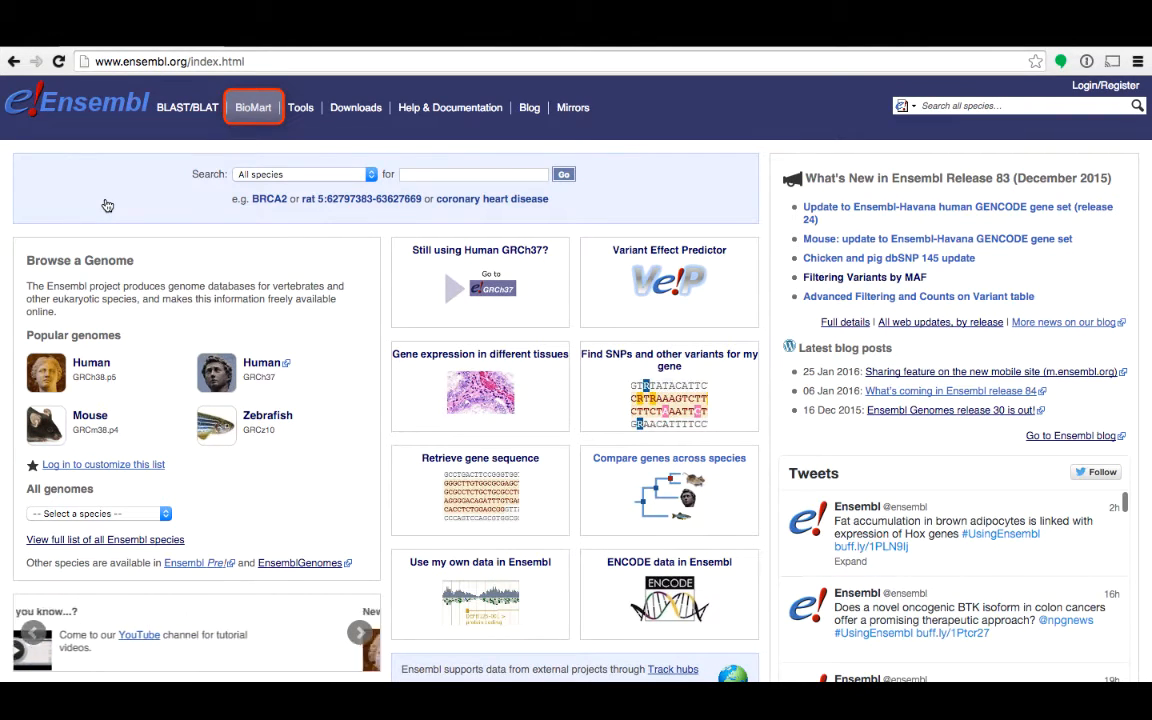
pyautogui.click(253, 107)
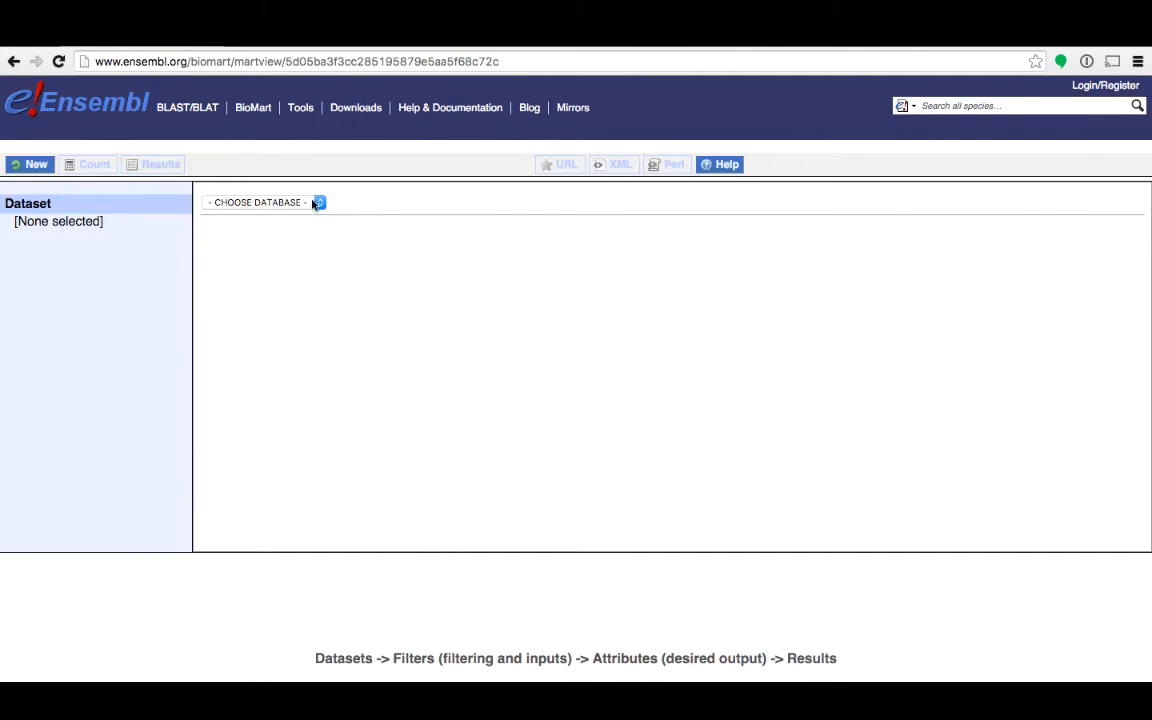
# Step: Select the Ensembl Genes 83 database and the Homo sapiens genes (GRCh38.p5) dataset
pyautogui.click(318, 202)
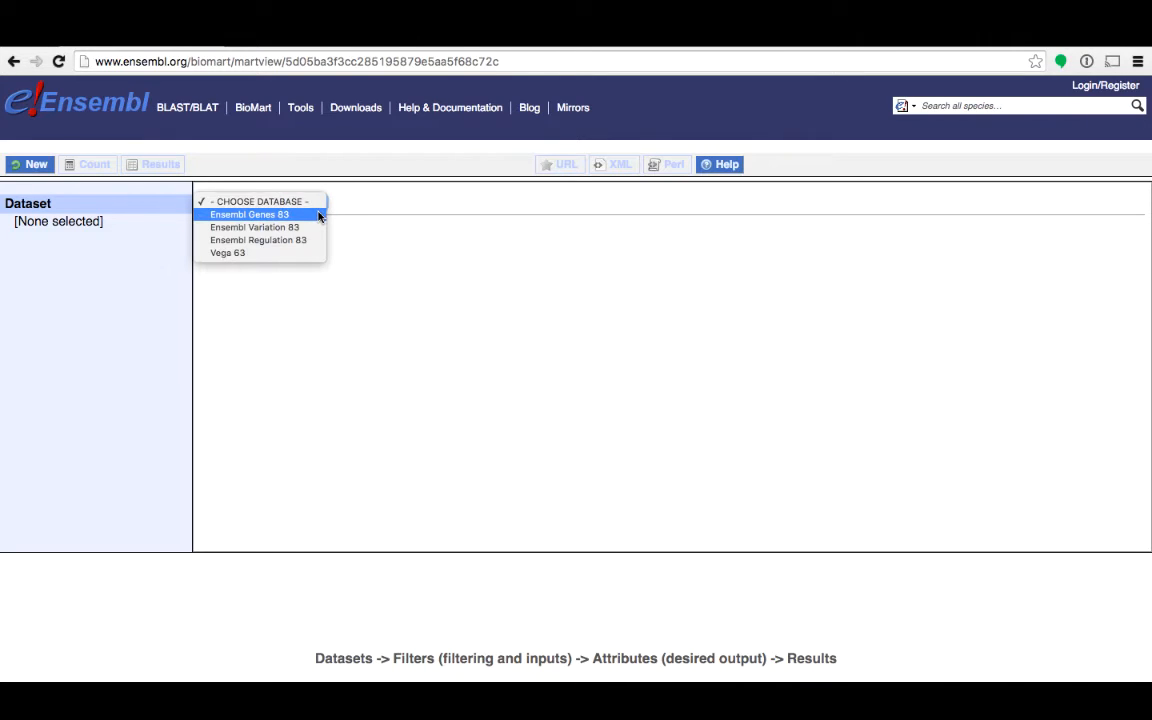
pyautogui.click(249, 214)
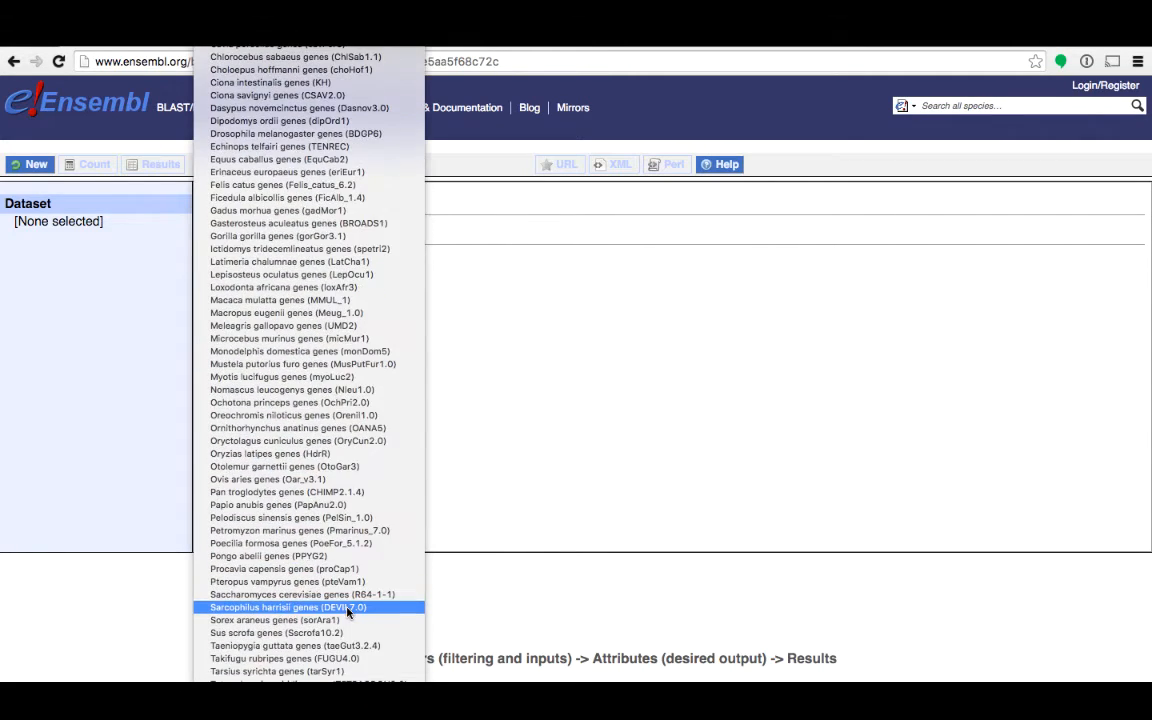
pyautogui.scroll(3)
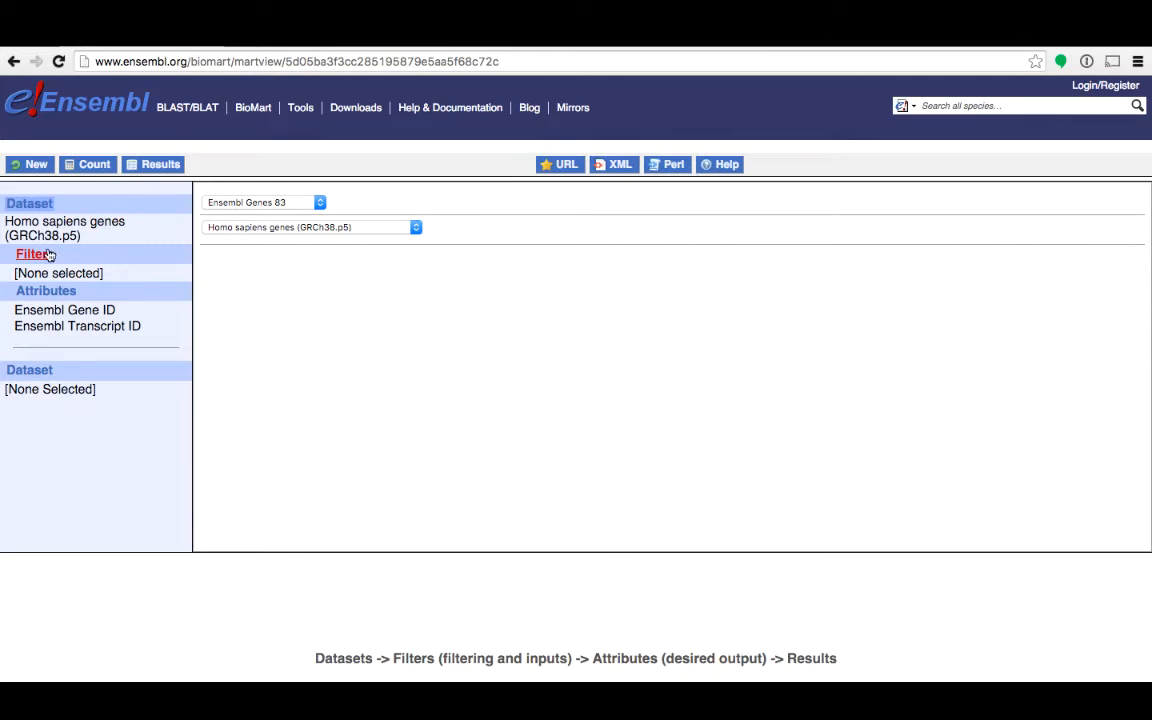
# Step: Filter by HGNC symbols ESPN, MYH9, USH1C, CHD7, CISD2, THRB, DFNB31 and count 7 matches
pyautogui.click(31, 253)
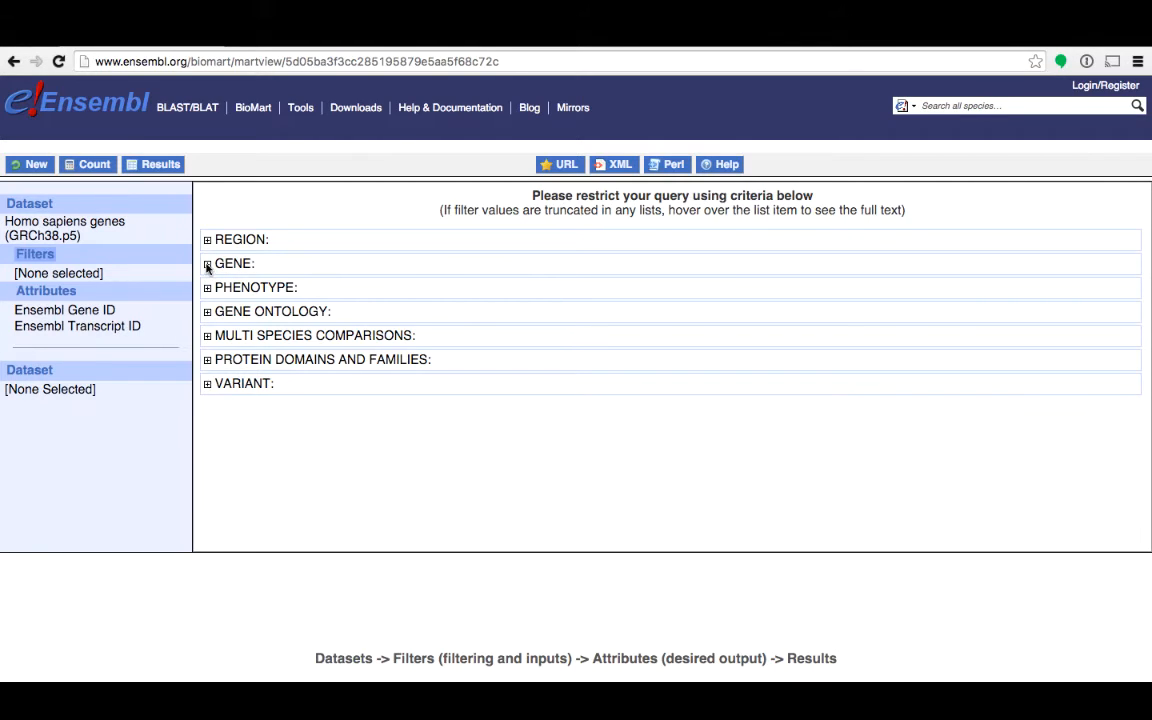
pyautogui.click(207, 263)
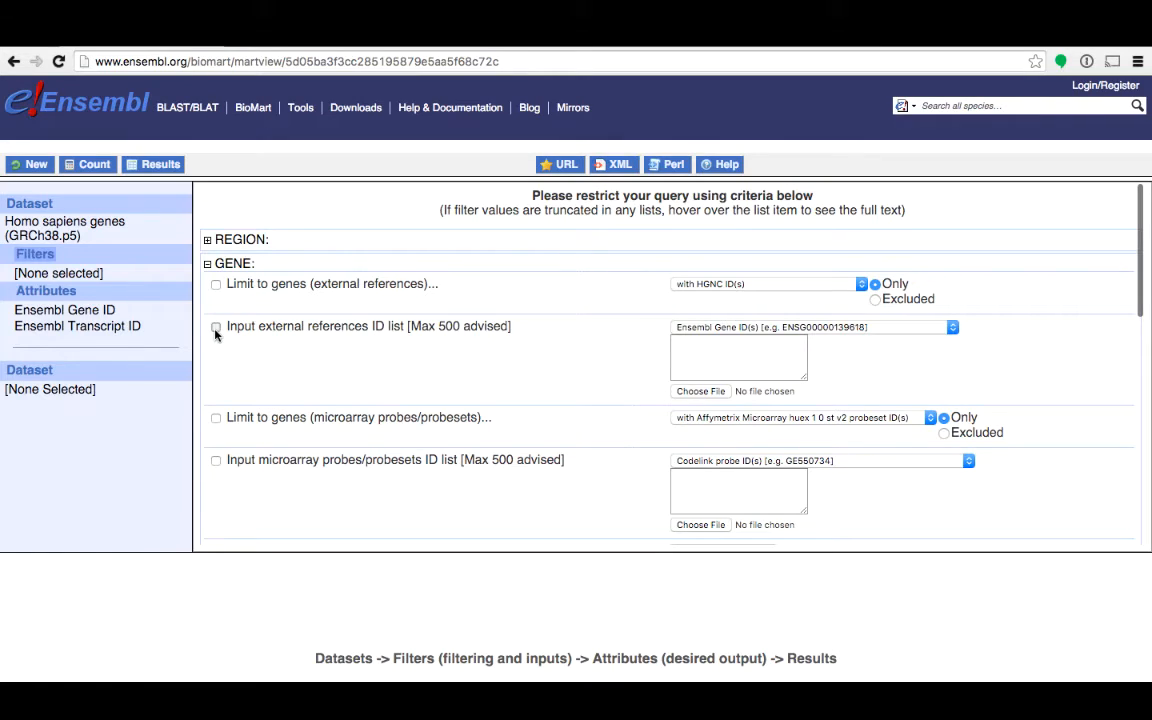
pyautogui.click(216, 326)
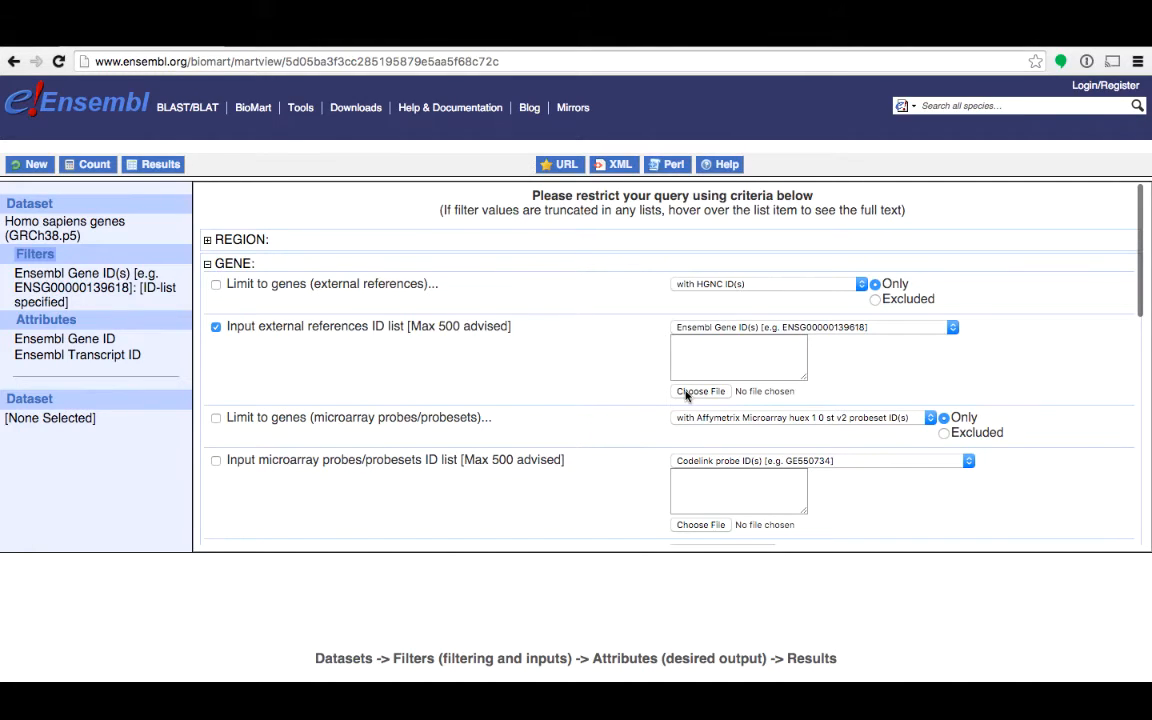
pyautogui.moveTo(940, 327)
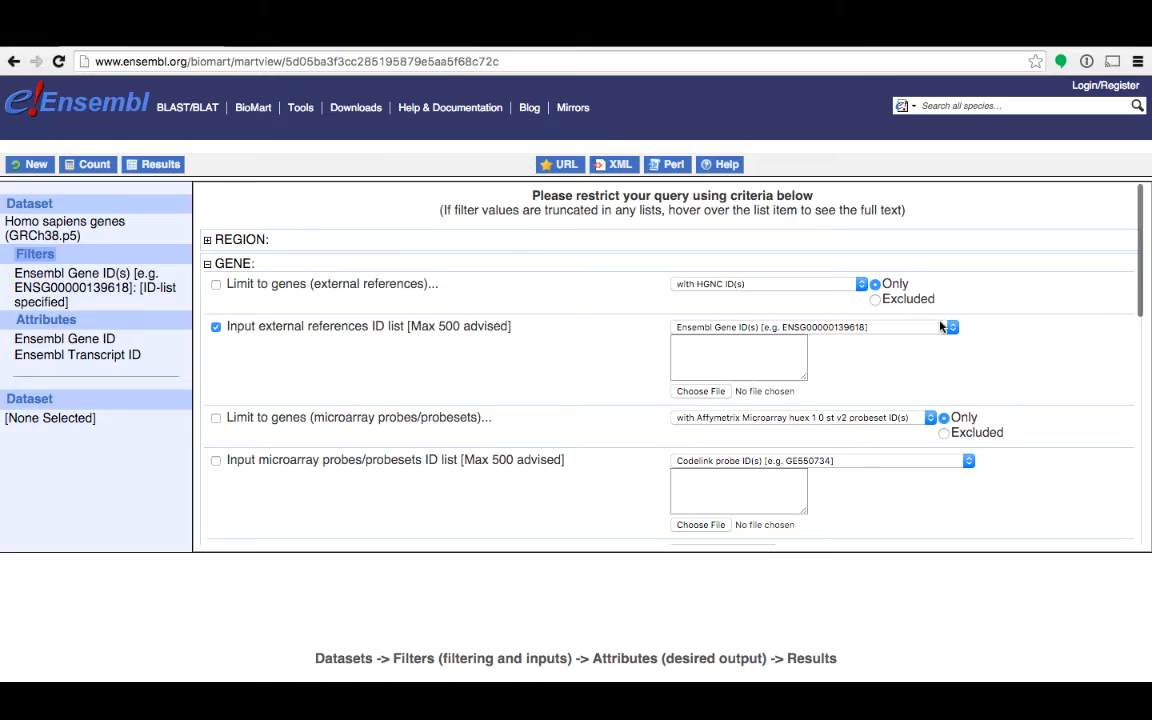
pyautogui.click(948, 326)
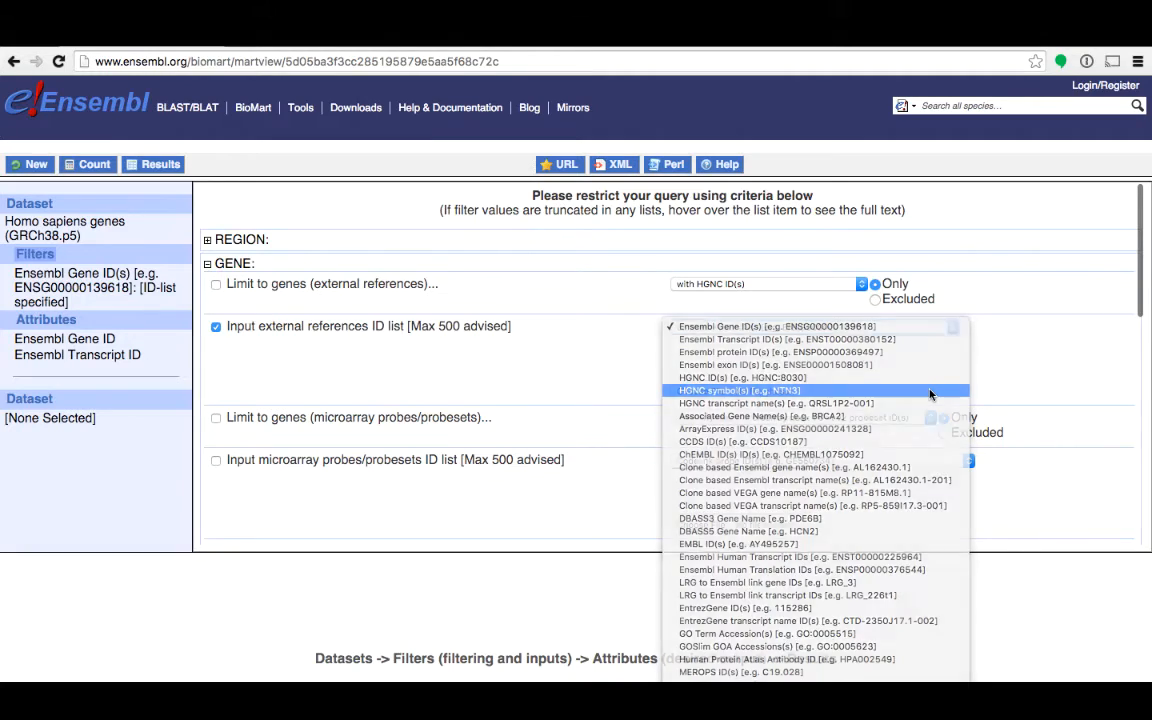
pyautogui.click(738, 390)
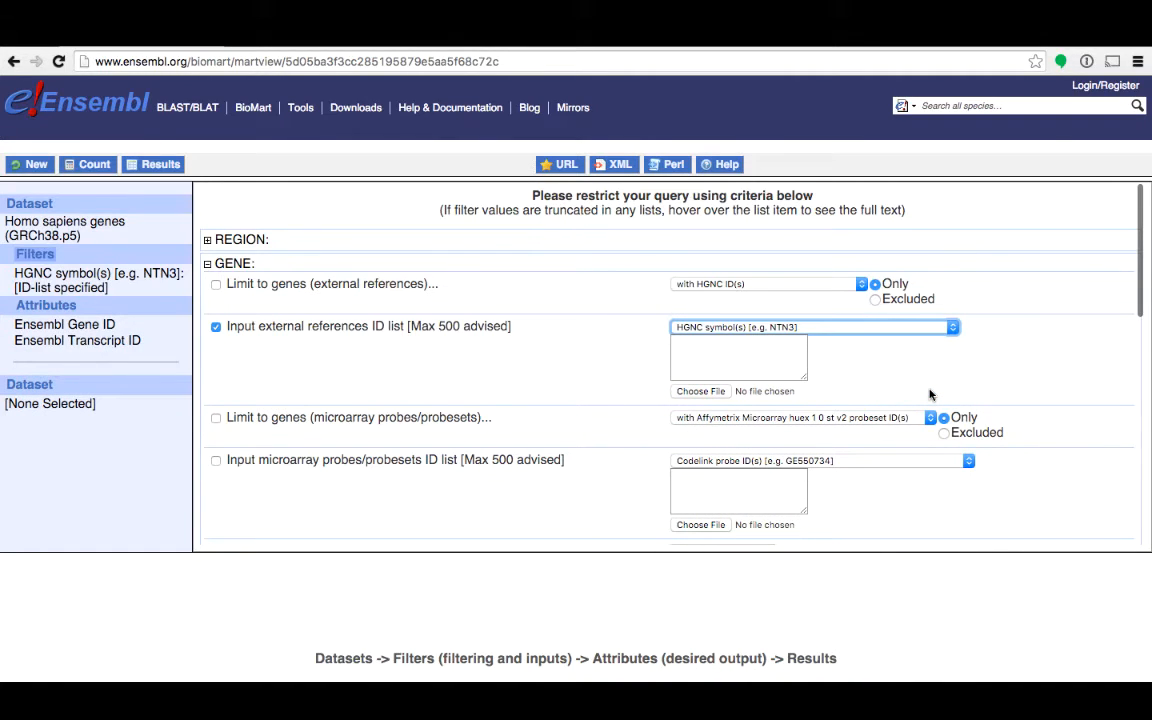
pyautogui.click(738, 357)
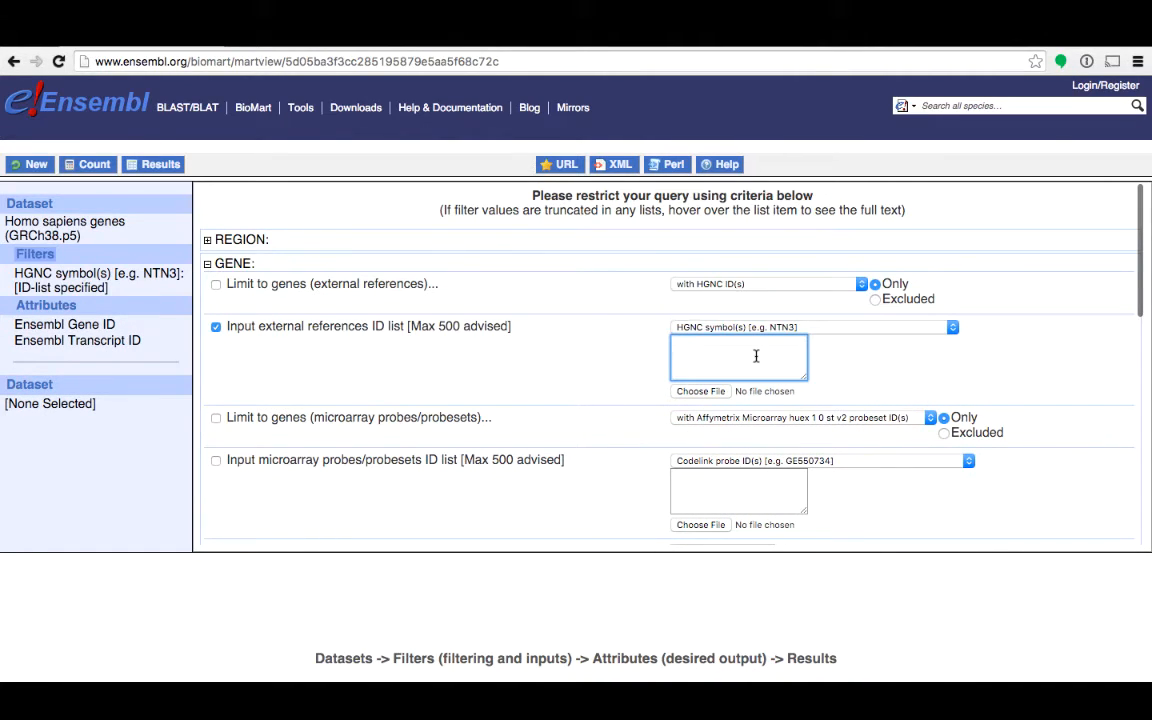
pyautogui.write('ESPN, MYH9, USH1C, CHD7, CISD2, THRB, DFNB31')
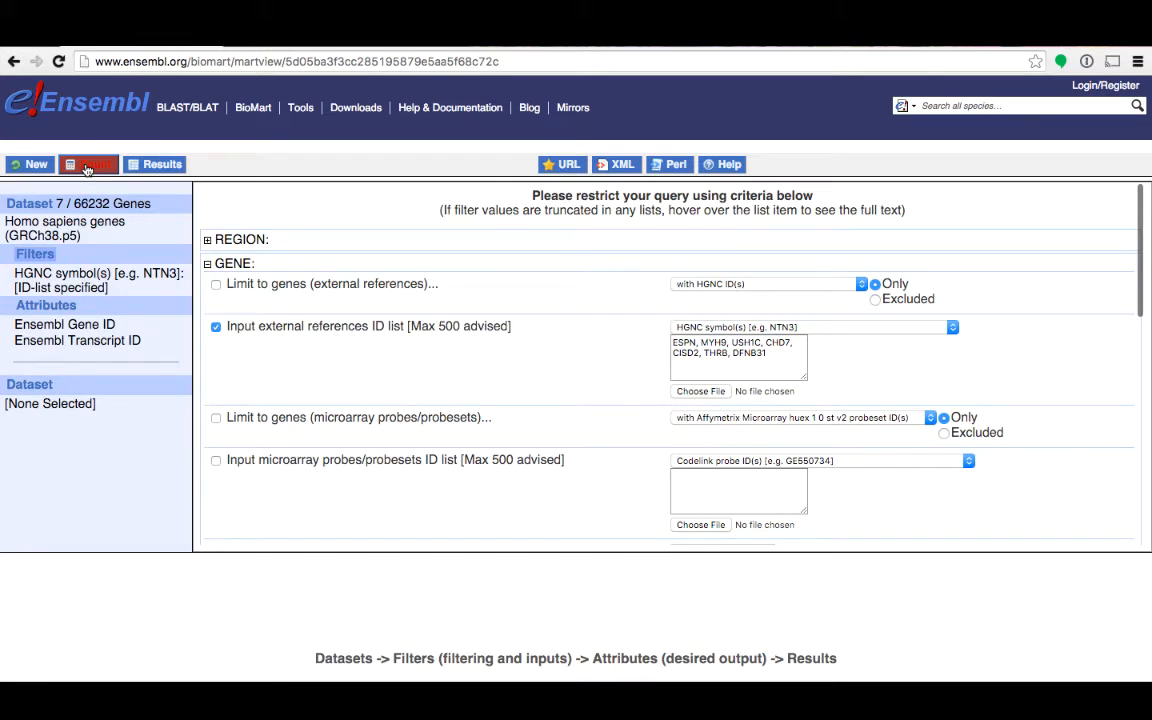
pyautogui.click(88, 164)
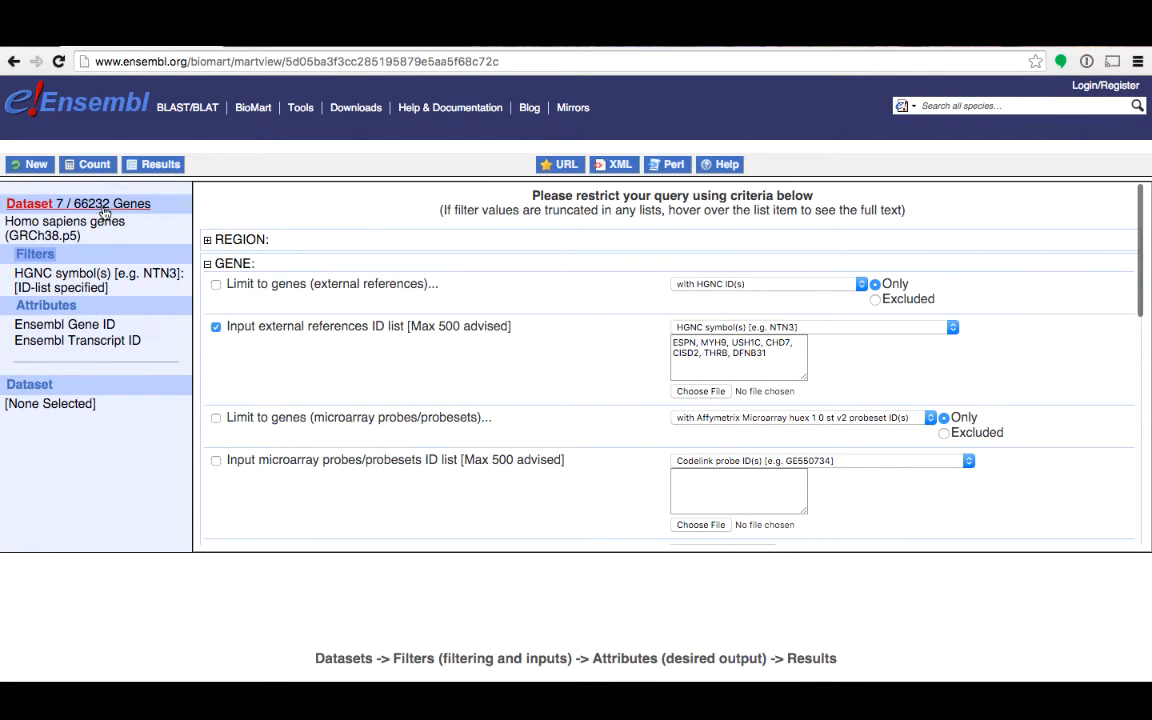
pyautogui.moveTo(143, 228)
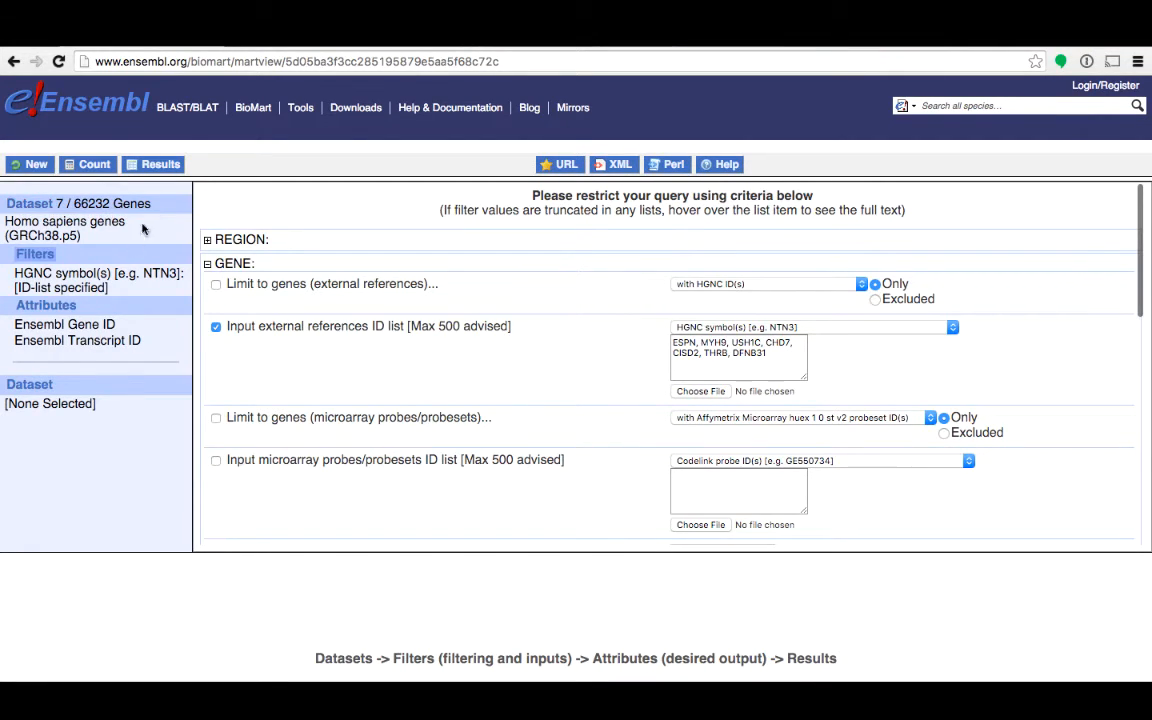
pyautogui.moveTo(46, 305)
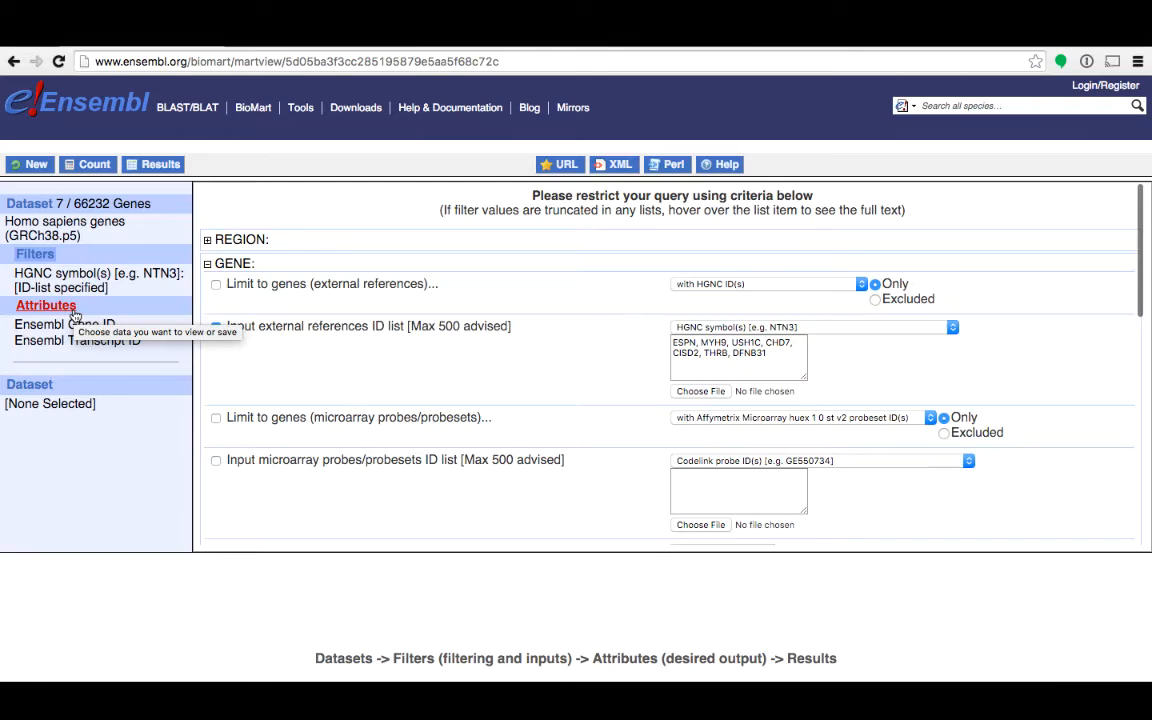
# Step: Add HGNC symbol and RefSeq Protein ID output columns and preview the results
pyautogui.click(46, 305)
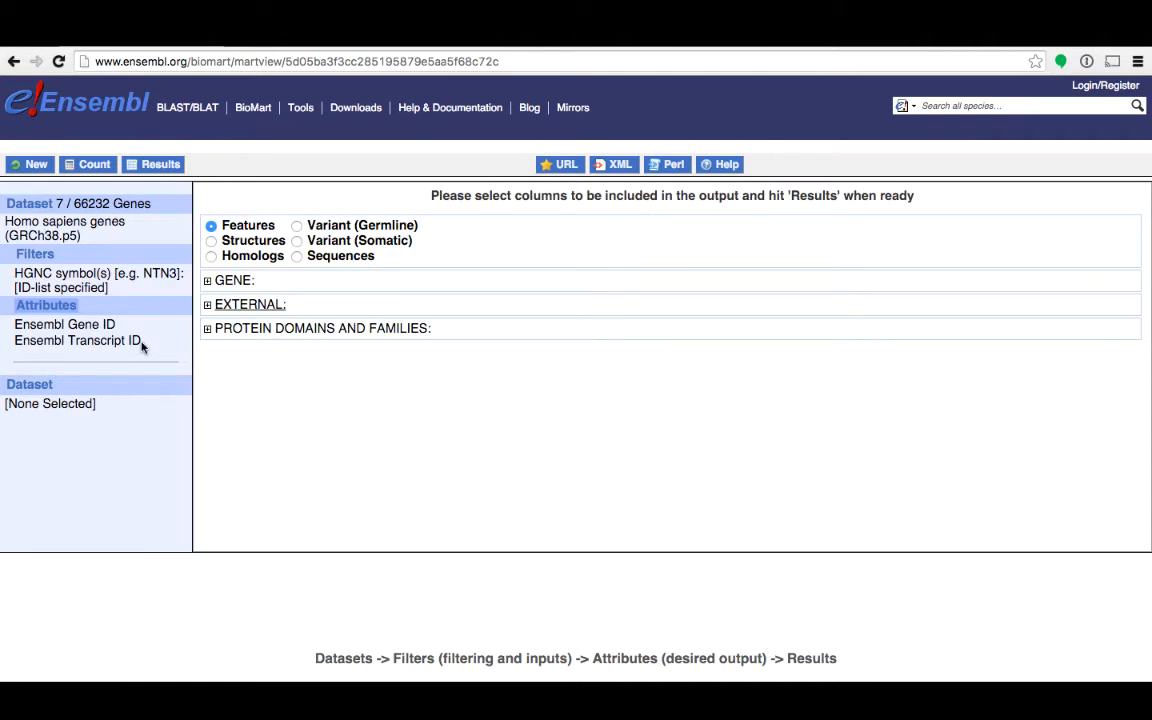
pyautogui.moveTo(192, 328)
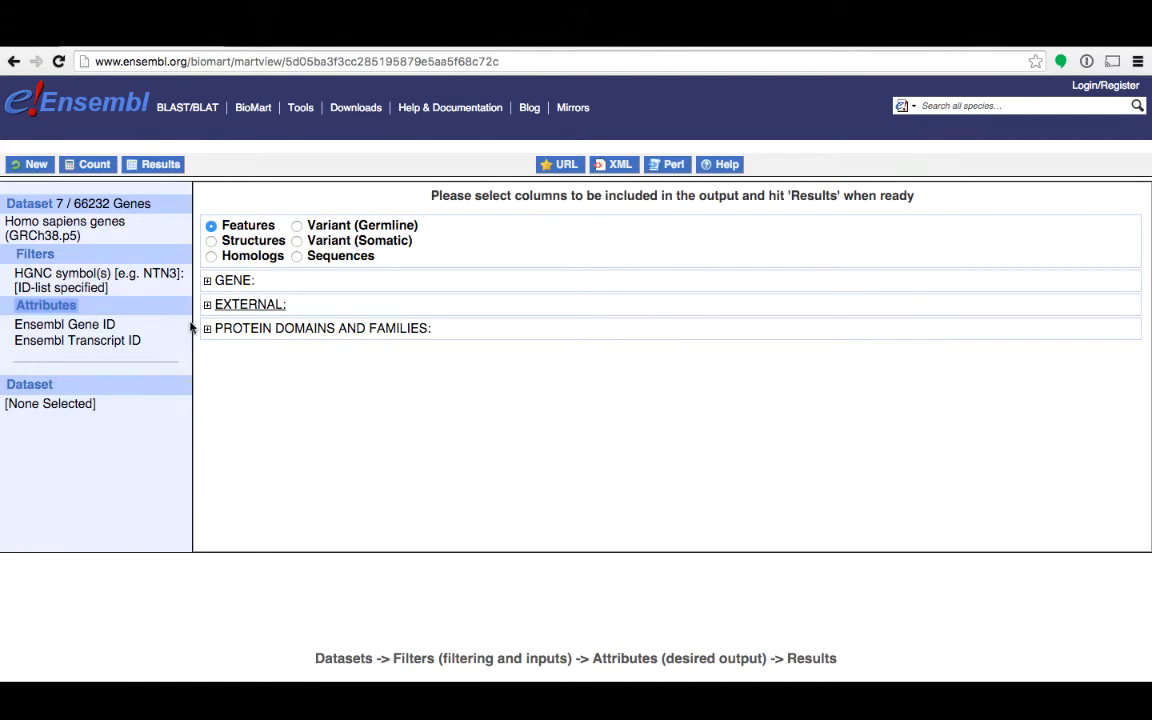
pyautogui.click(207, 304)
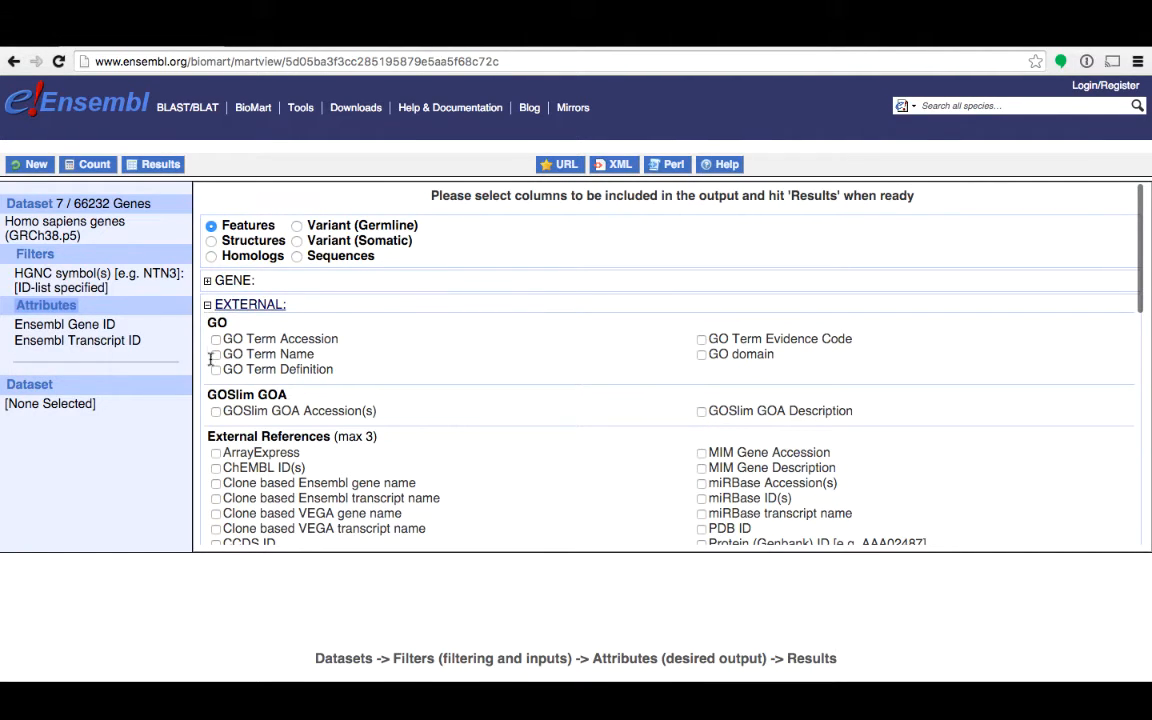
pyautogui.scroll(-3)
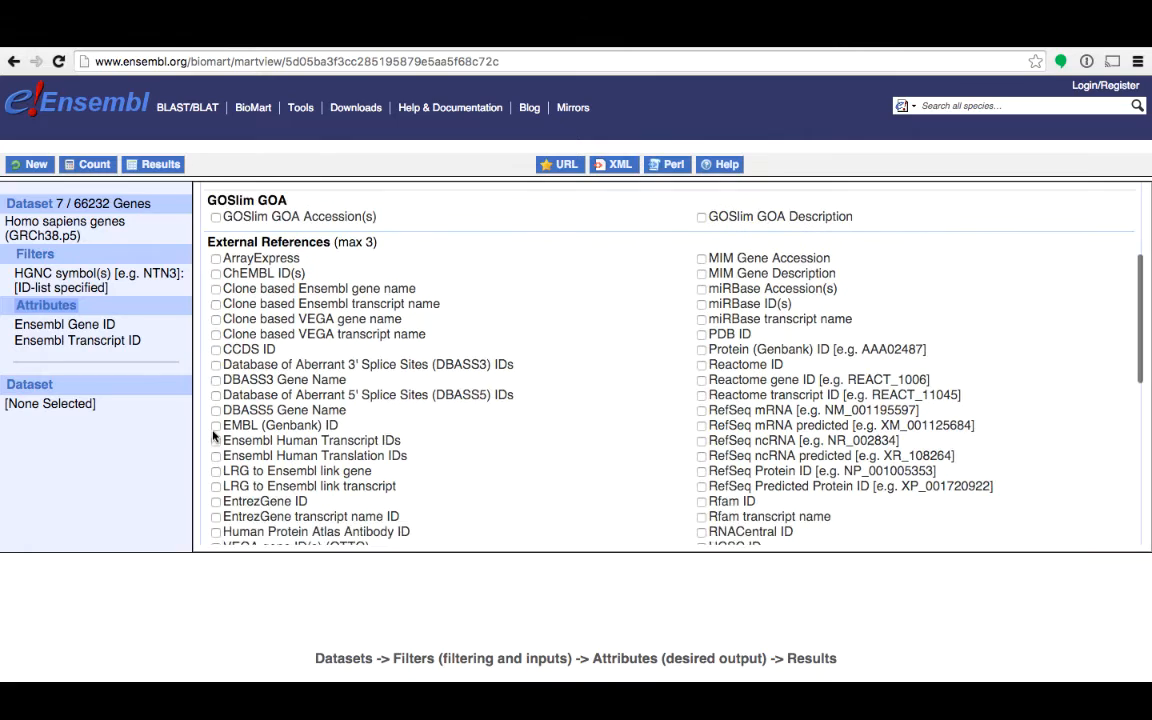
pyautogui.scroll(-3)
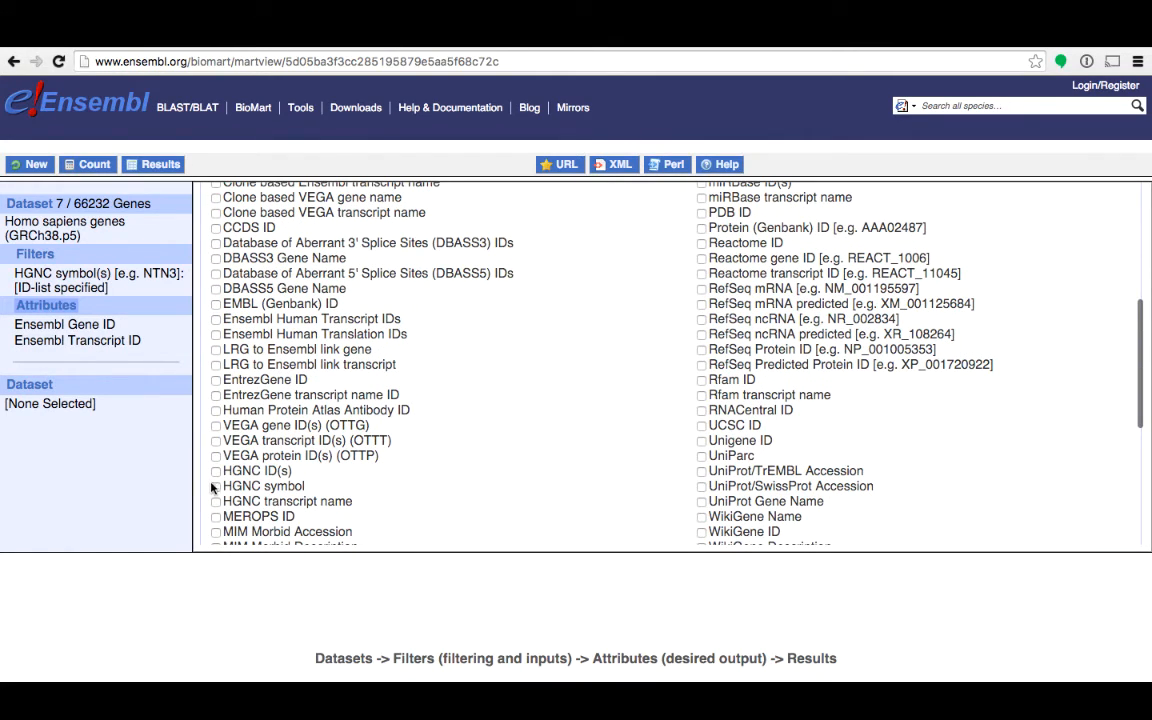
pyautogui.click(216, 486)
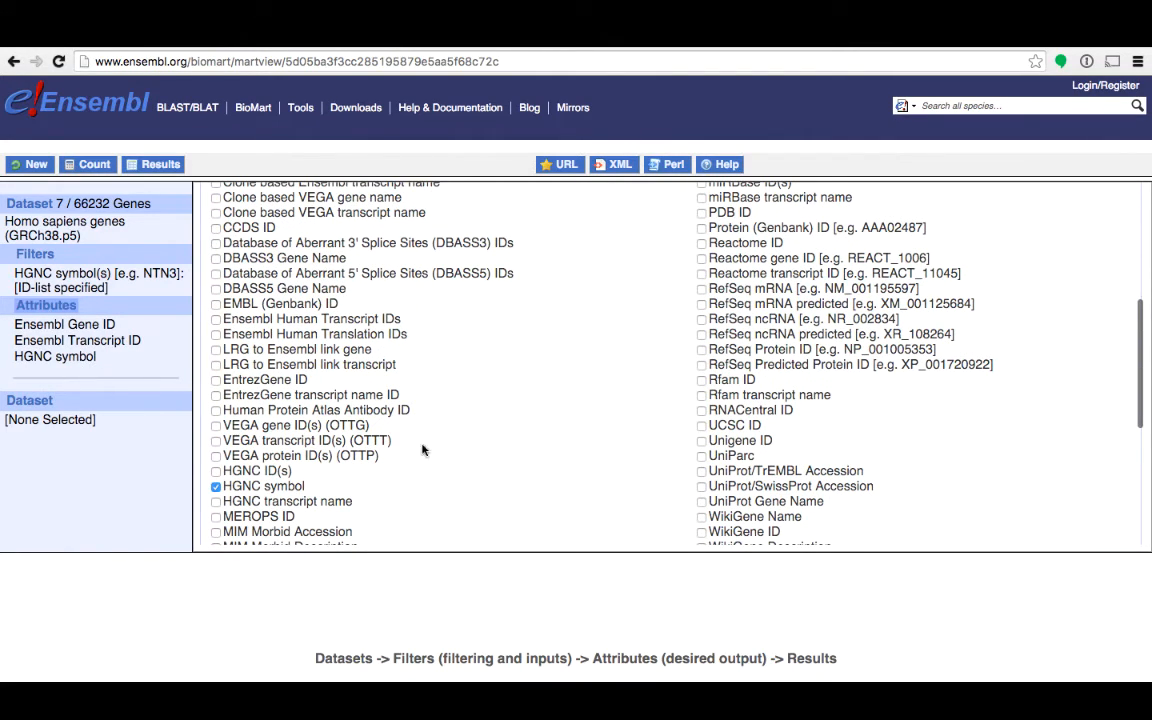
pyautogui.moveTo(705, 354)
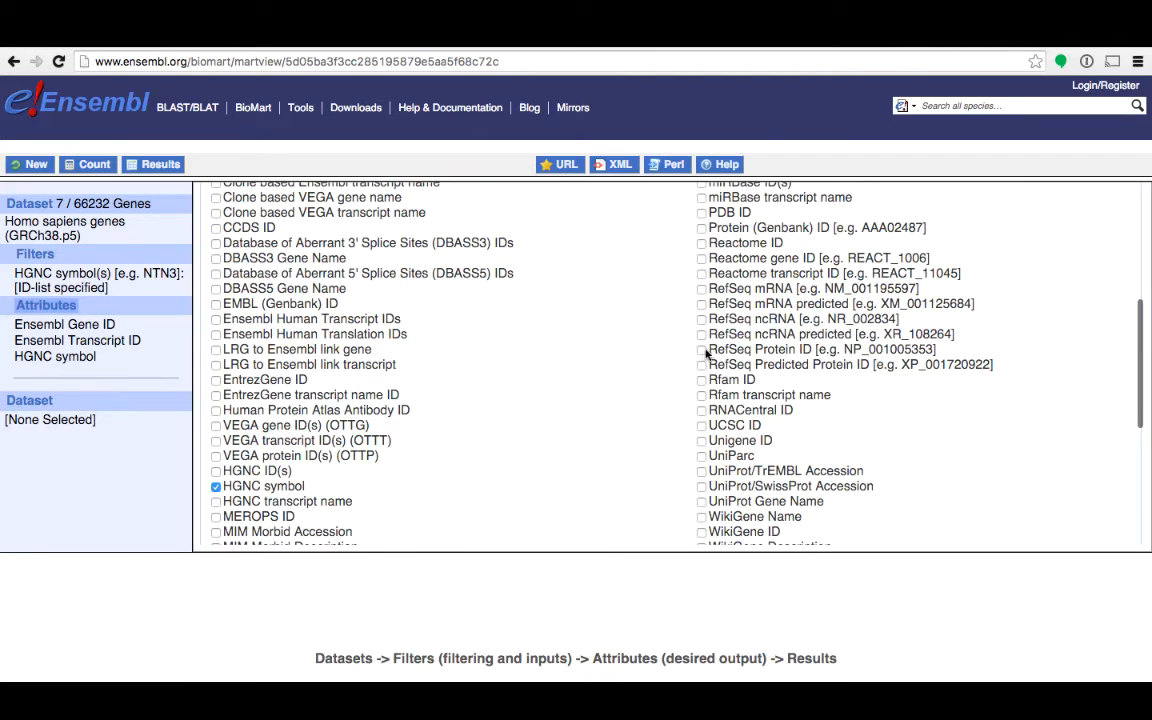
pyautogui.click(701, 349)
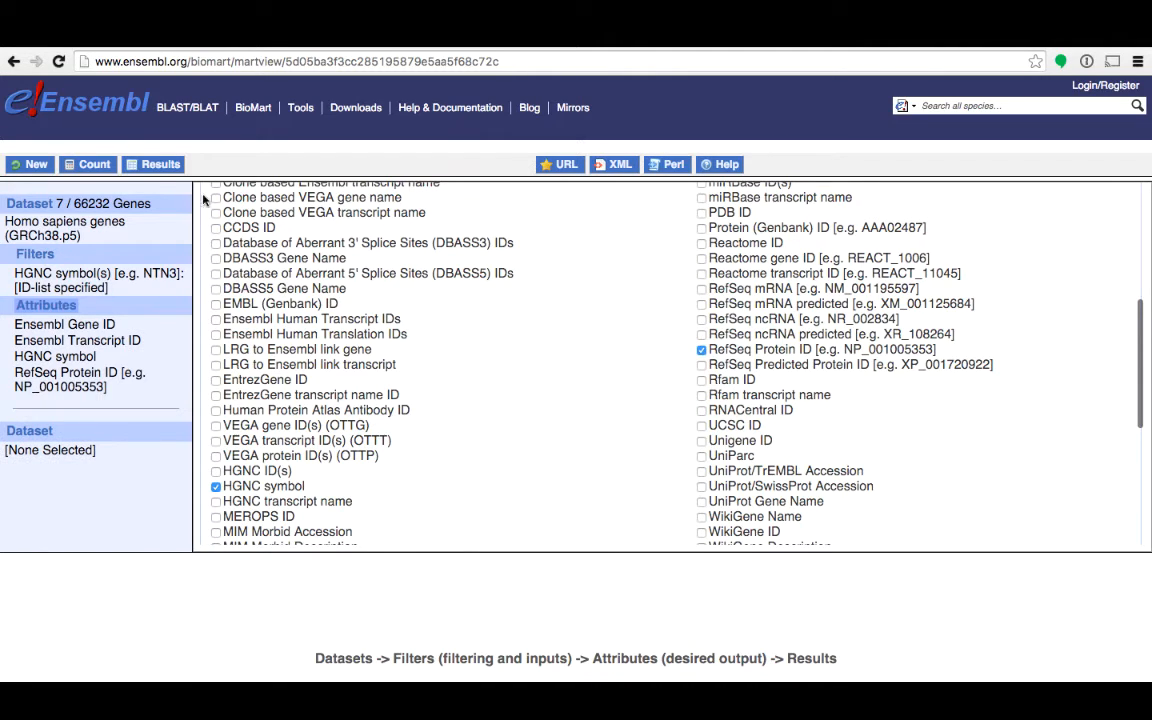
pyautogui.click(159, 164)
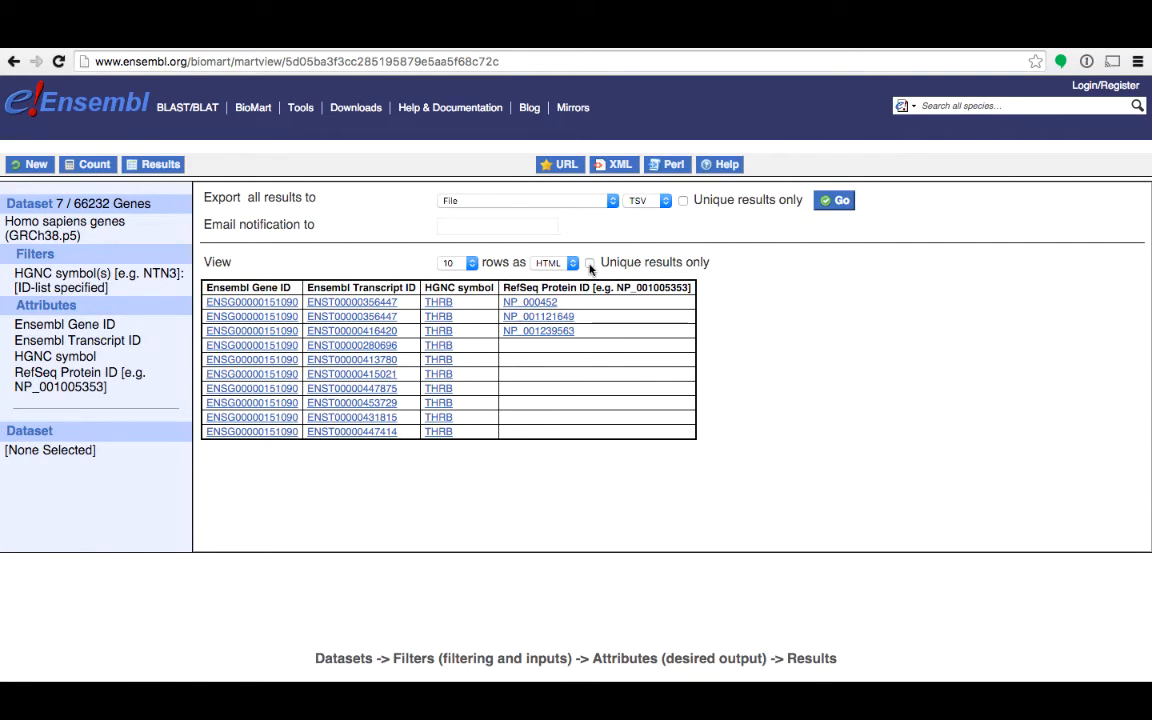
# Step: Show all unique rows in the preview and keep TSV export with unique results only
pyautogui.click(589, 262)
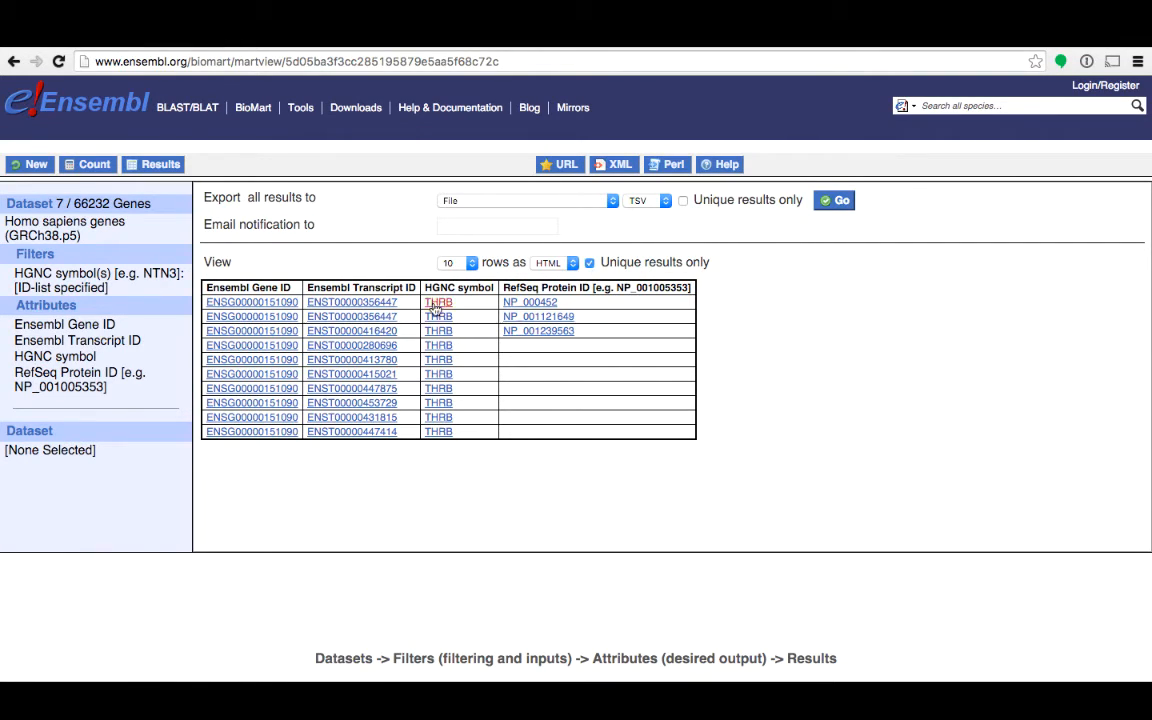
pyautogui.moveTo(415, 295)
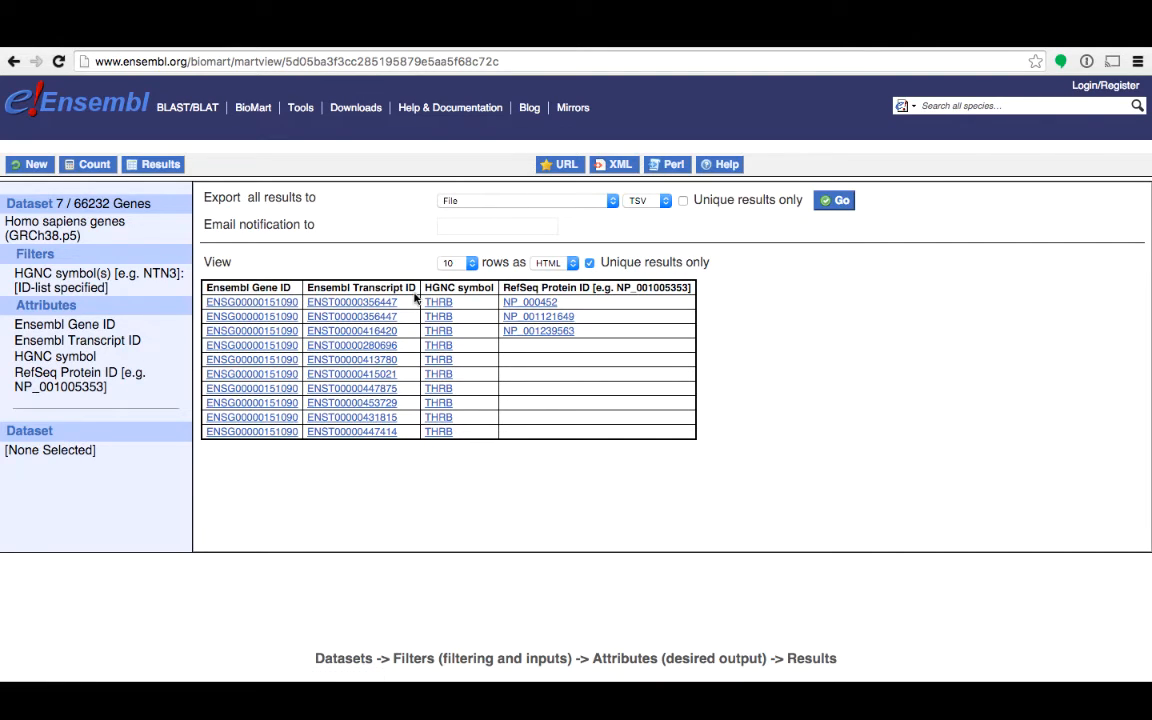
pyautogui.moveTo(652, 290)
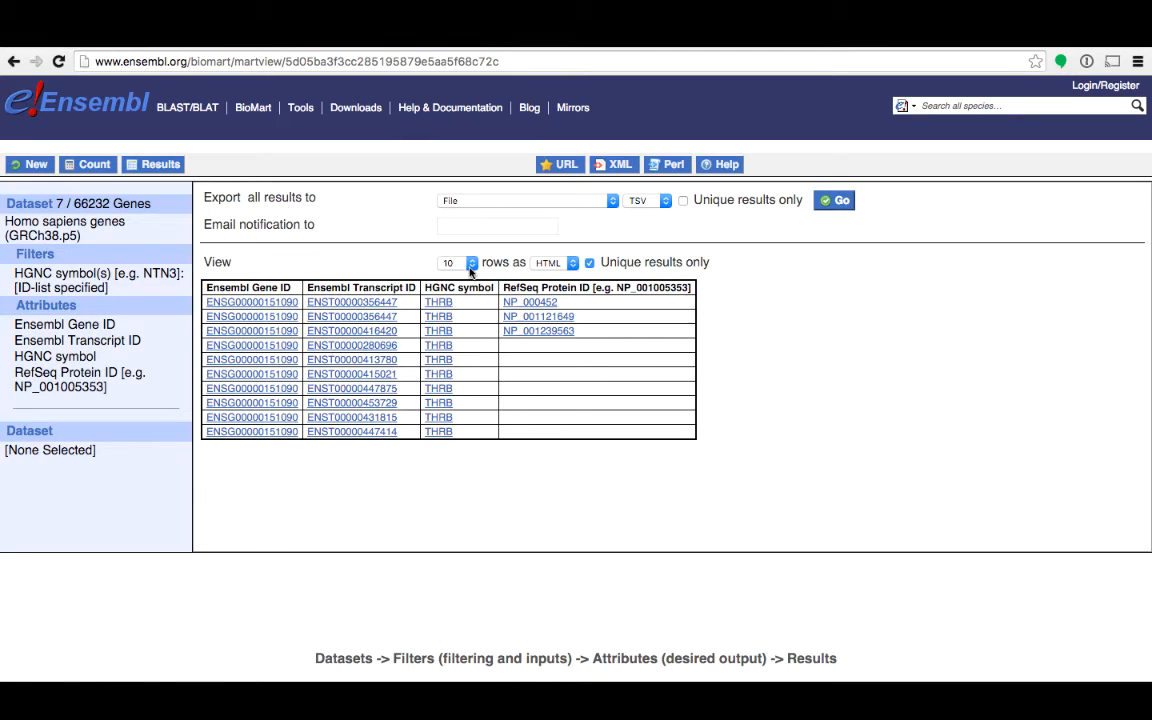
pyautogui.click(452, 262)
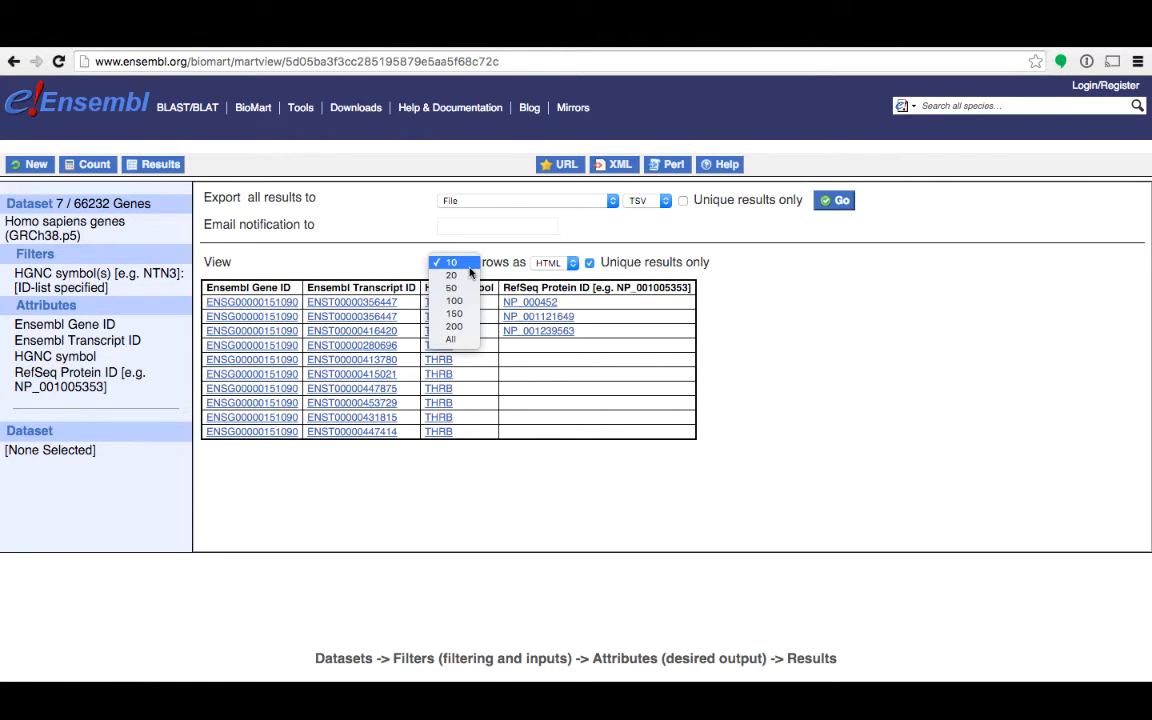
pyautogui.moveTo(451, 339)
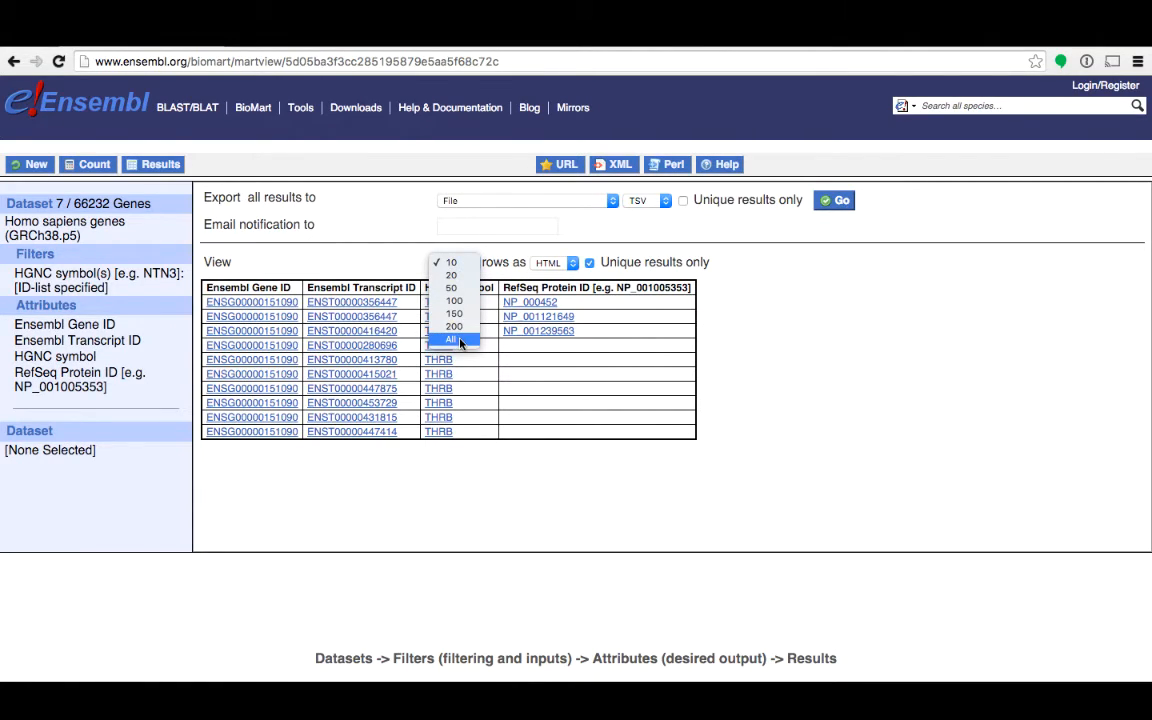
pyautogui.click(451, 340)
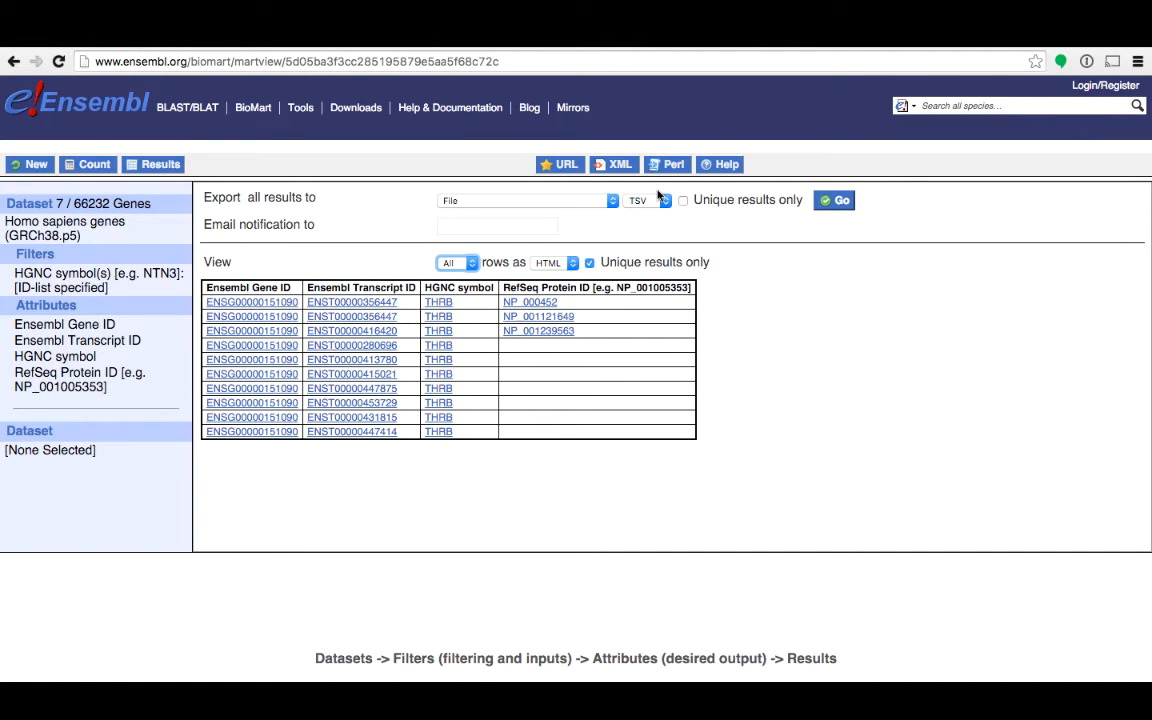
pyautogui.click(645, 200)
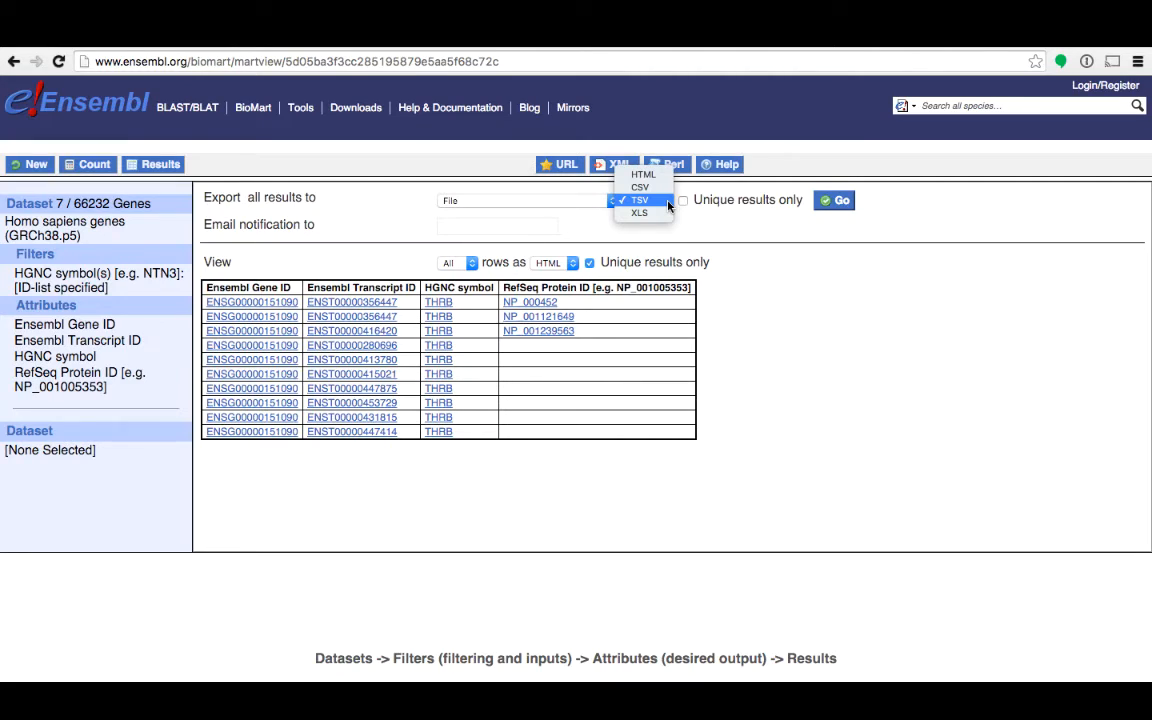
pyautogui.click(639, 199)
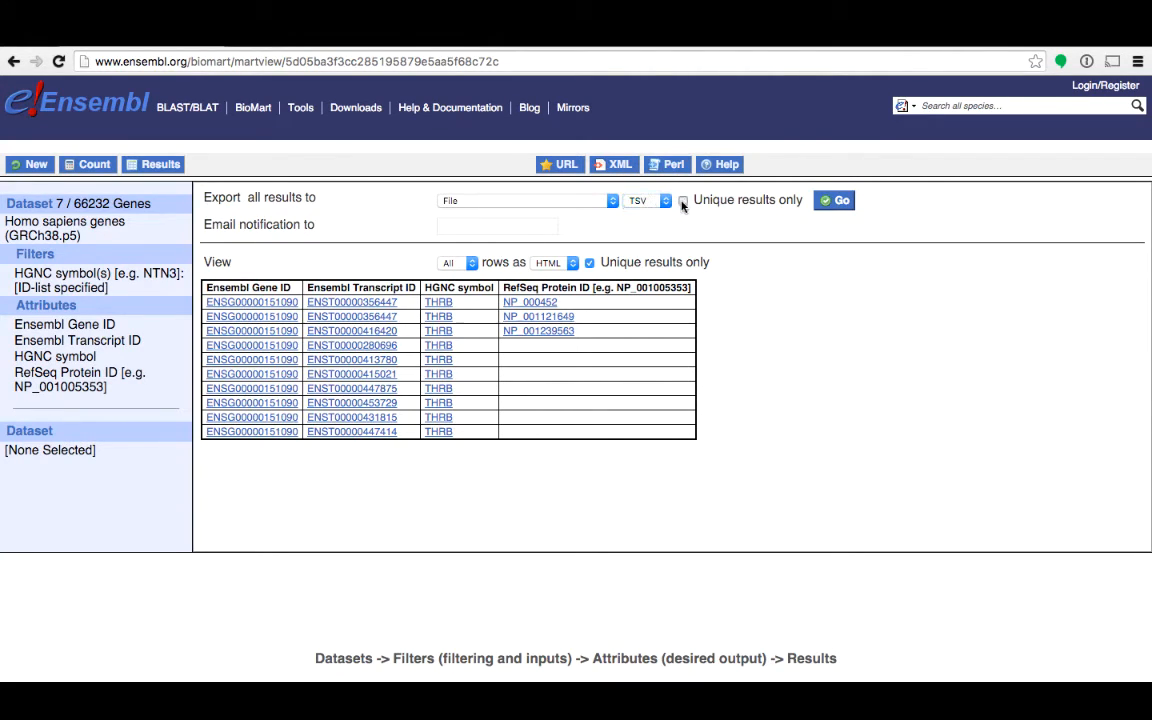
pyautogui.click(683, 200)
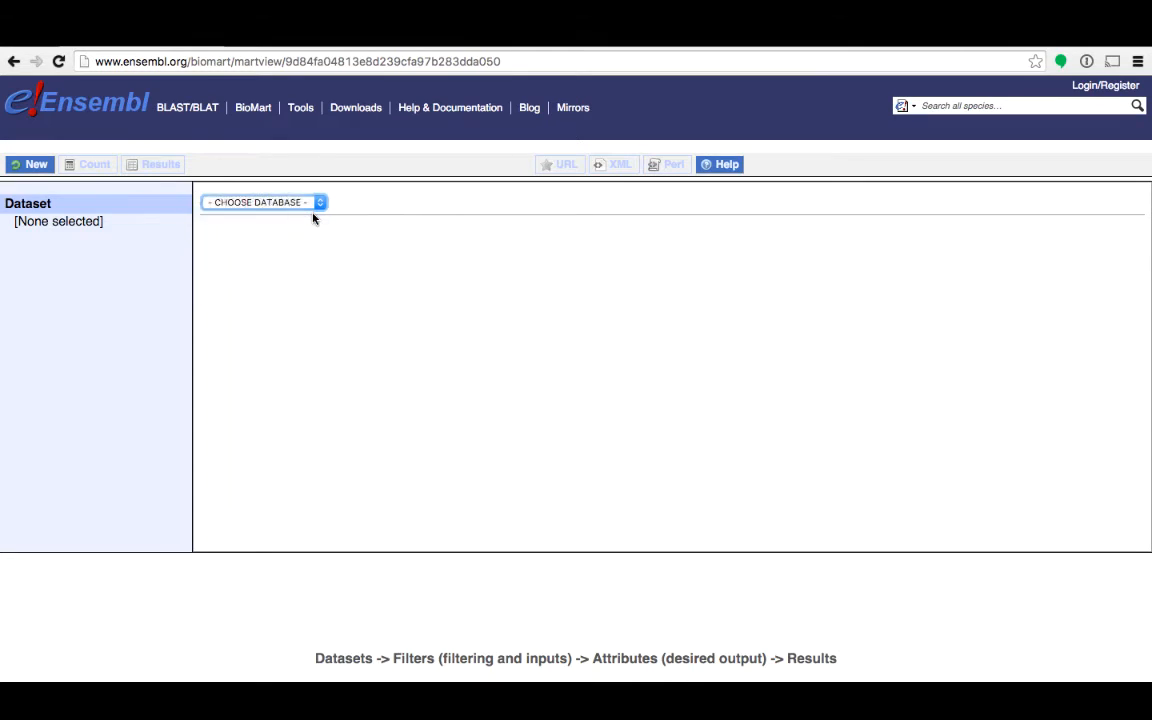
# Step: Choose the Mus musculus genes (GRCm38.p4) dataset and list its filter options
pyautogui.click(262, 202)
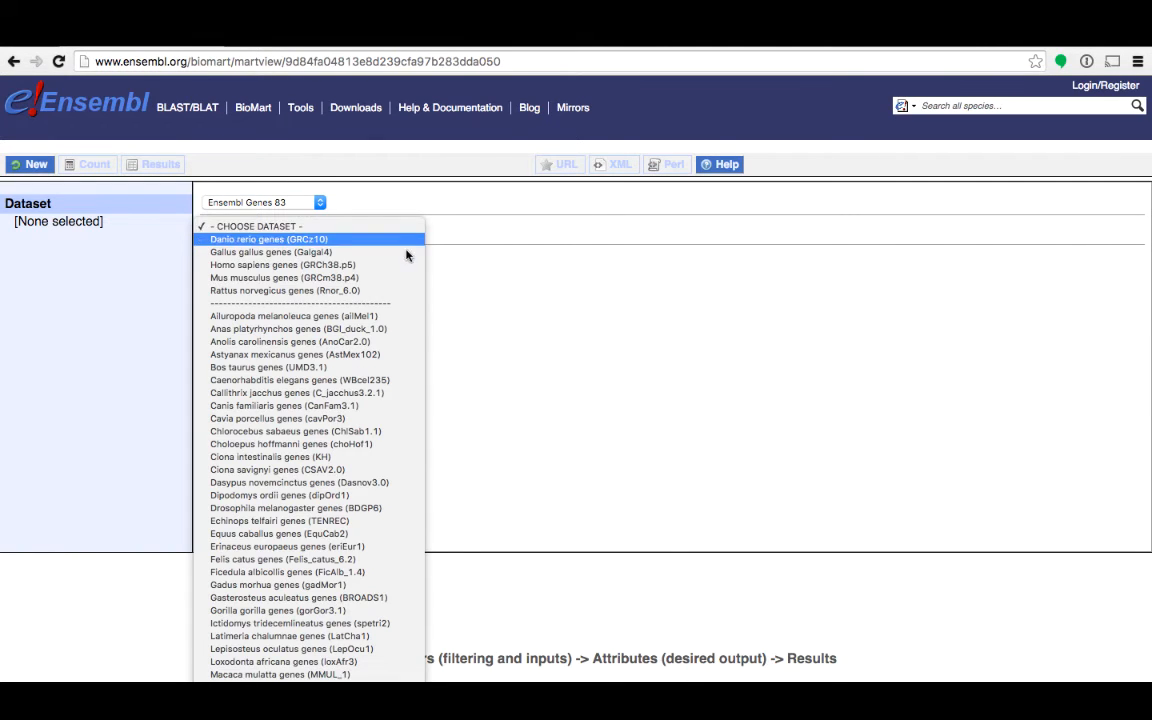
pyautogui.click(258, 277)
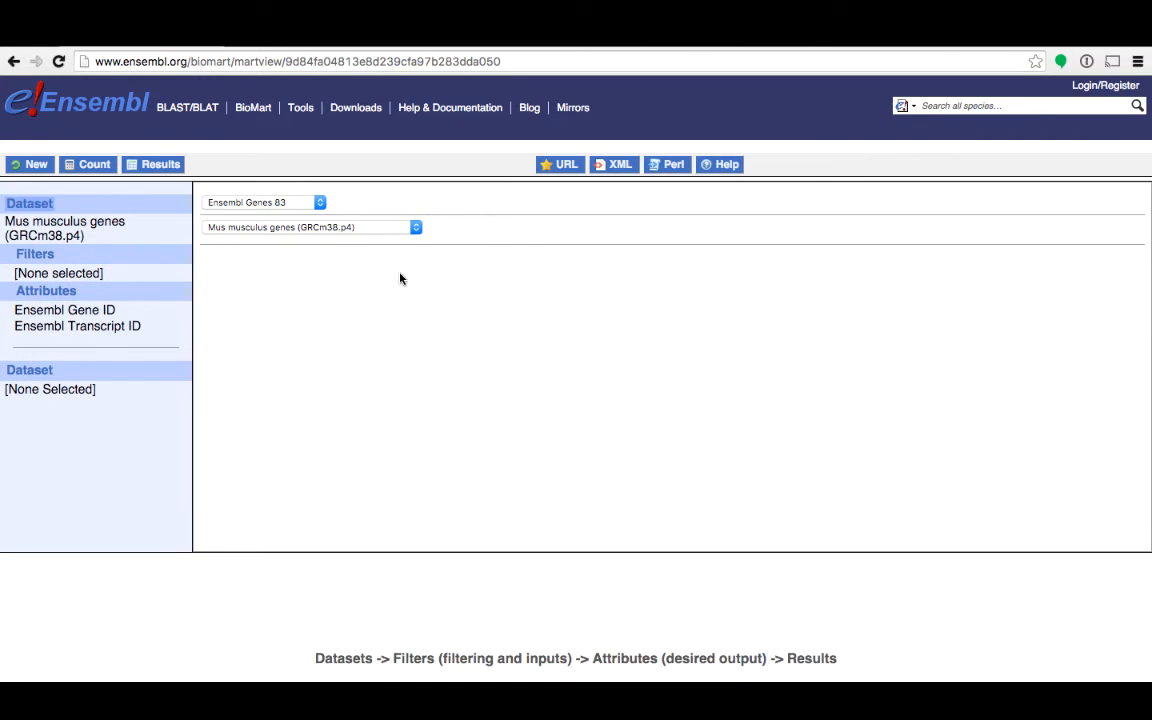
pyautogui.moveTo(34, 254)
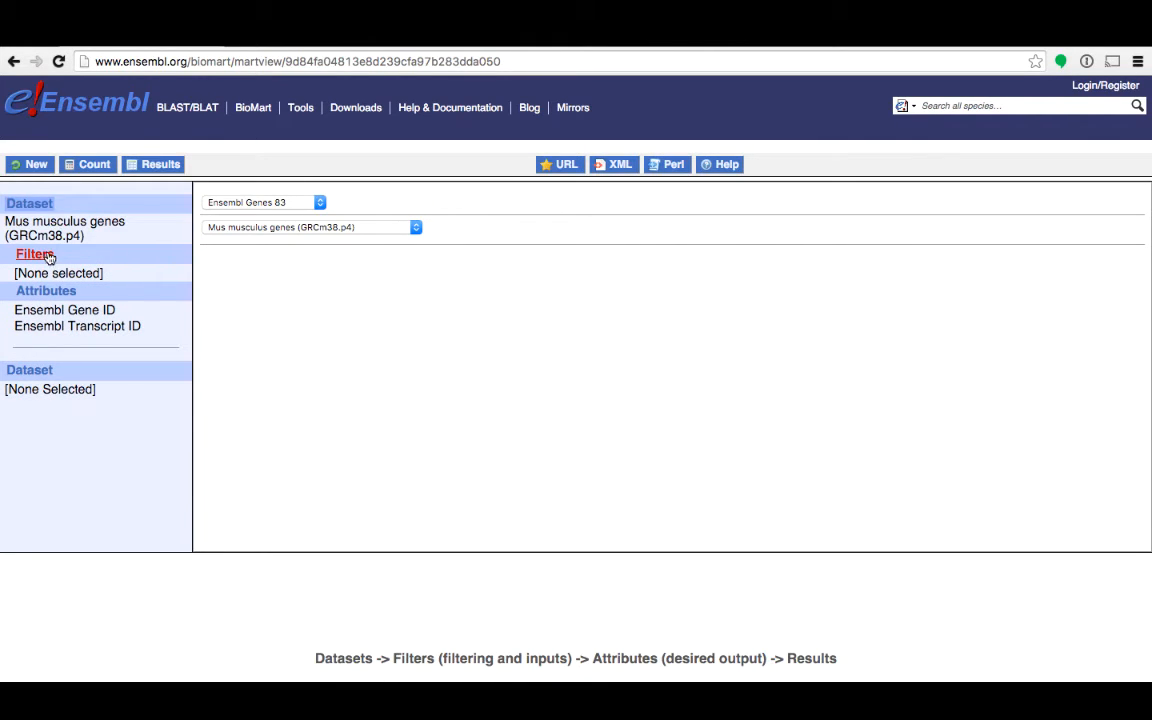
pyautogui.click(34, 253)
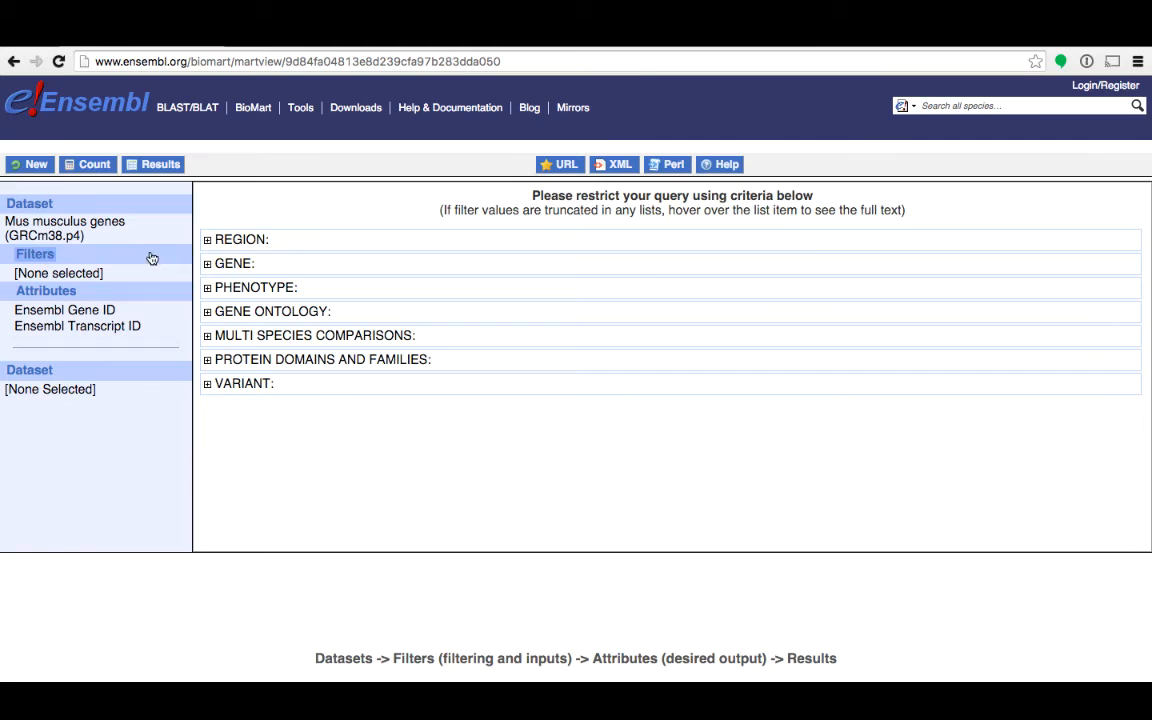
# Step: Add a Multiple Chromosomal Regions filter for chromosomes 1, 2 and 3, counting 64 genes
pyautogui.click(207, 239)
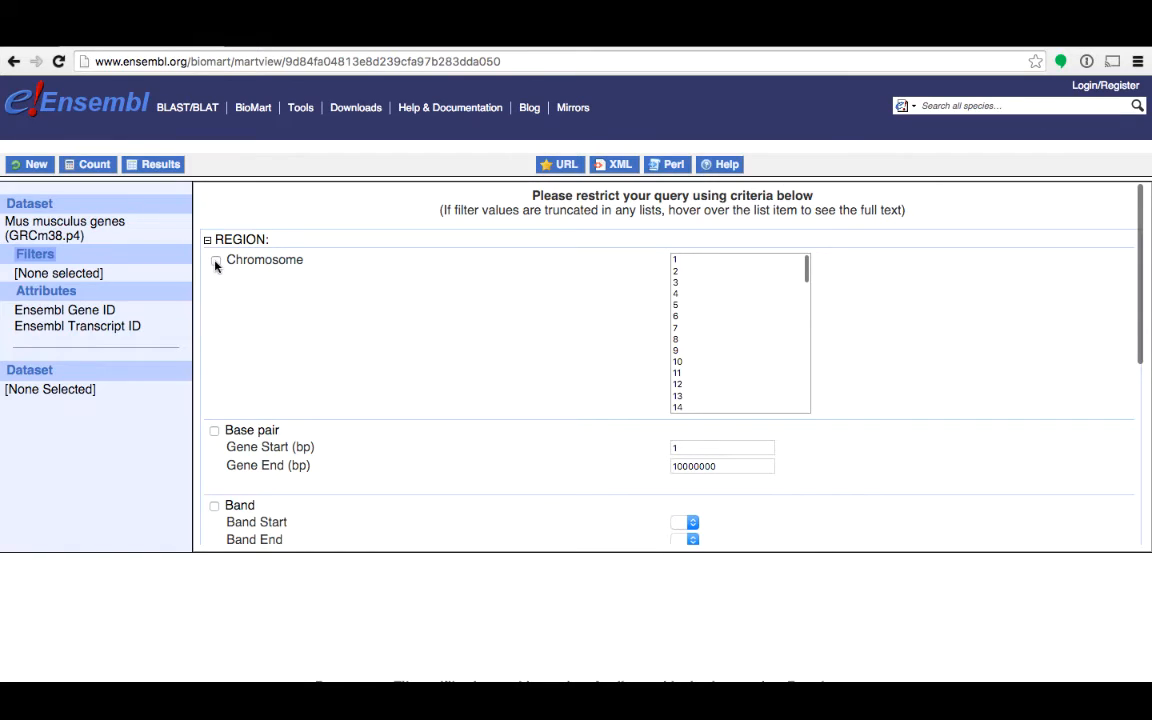
pyautogui.scroll(-3)
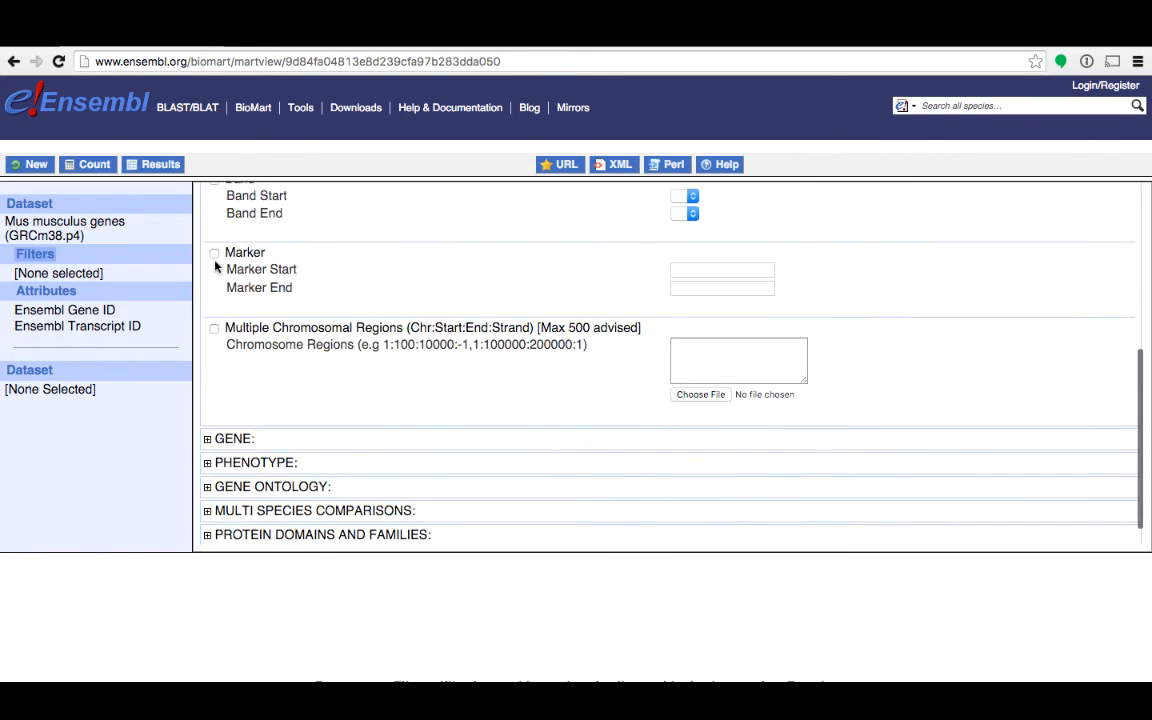
pyautogui.click(214, 328)
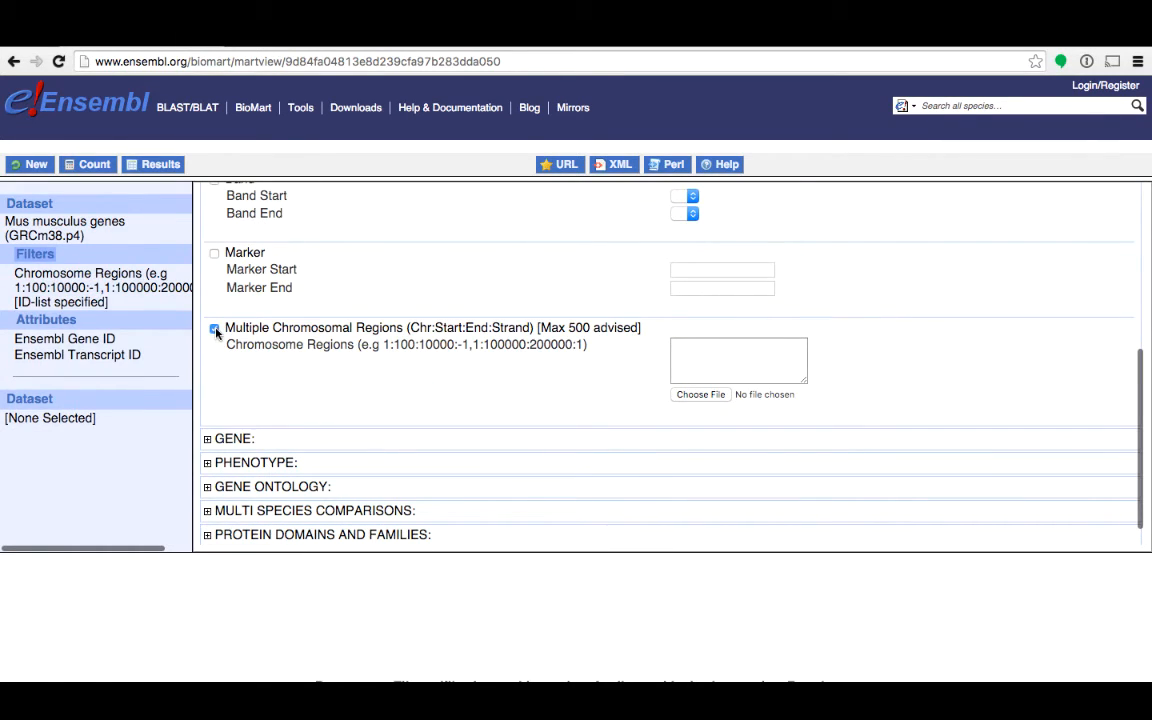
pyautogui.click(214, 329)
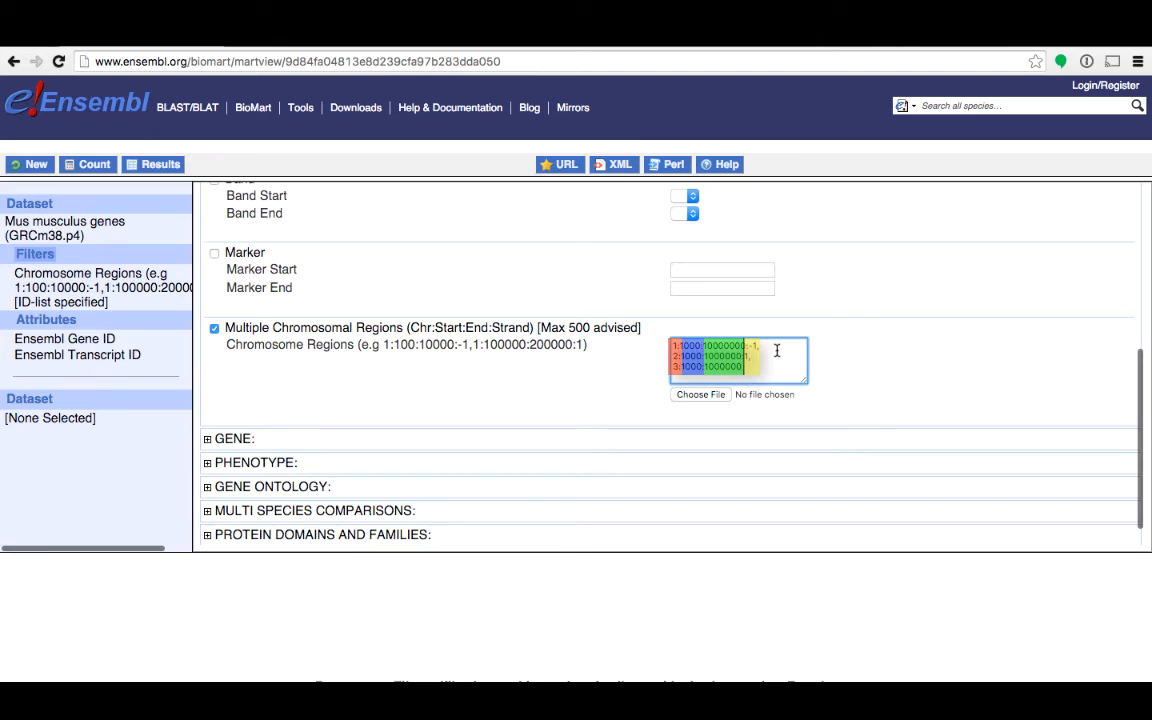
pyautogui.moveTo(455, 303)
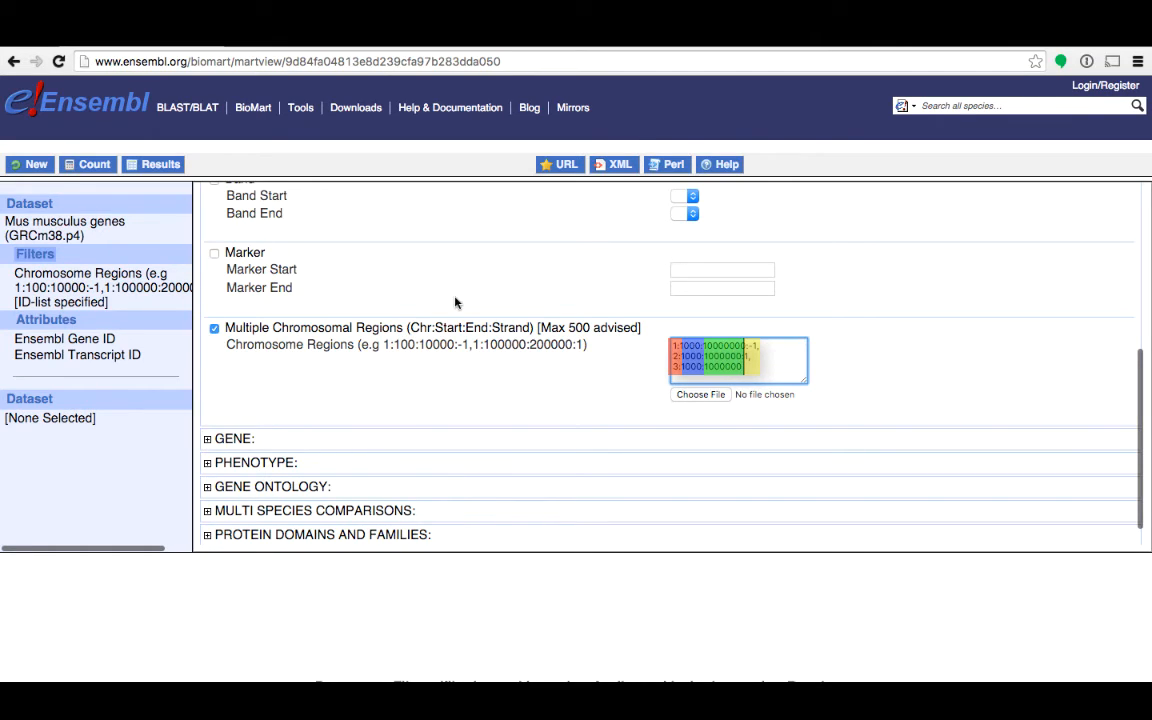
pyautogui.click(89, 164)
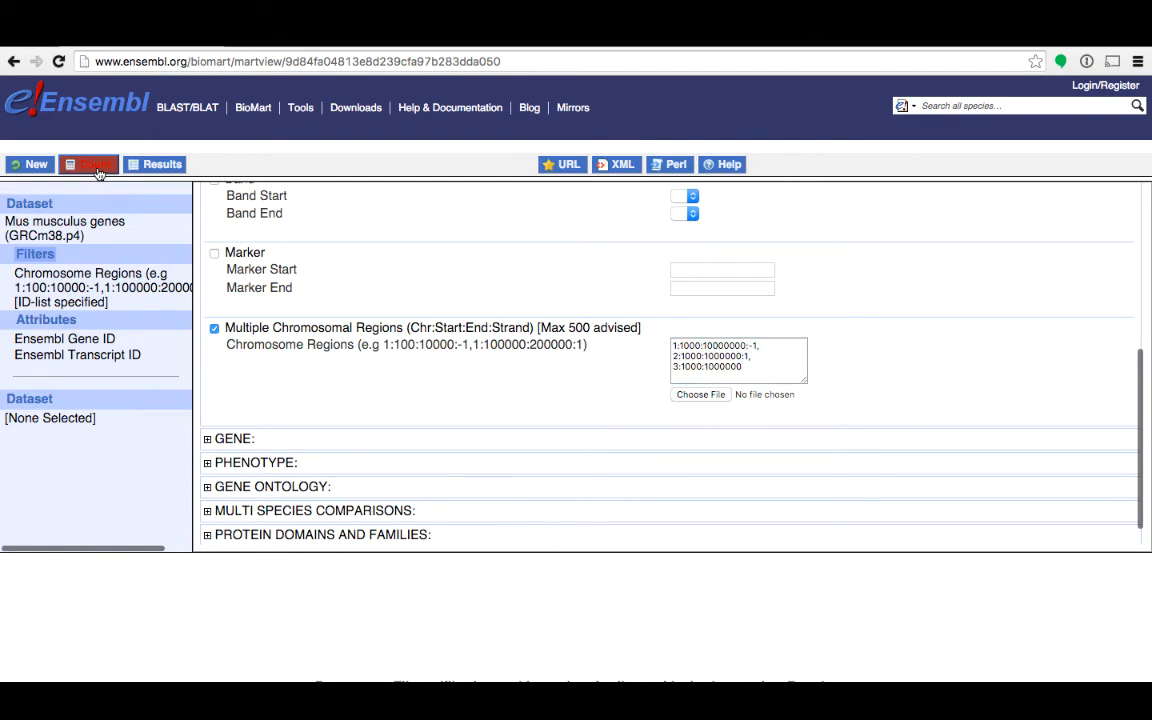
pyautogui.click(88, 164)
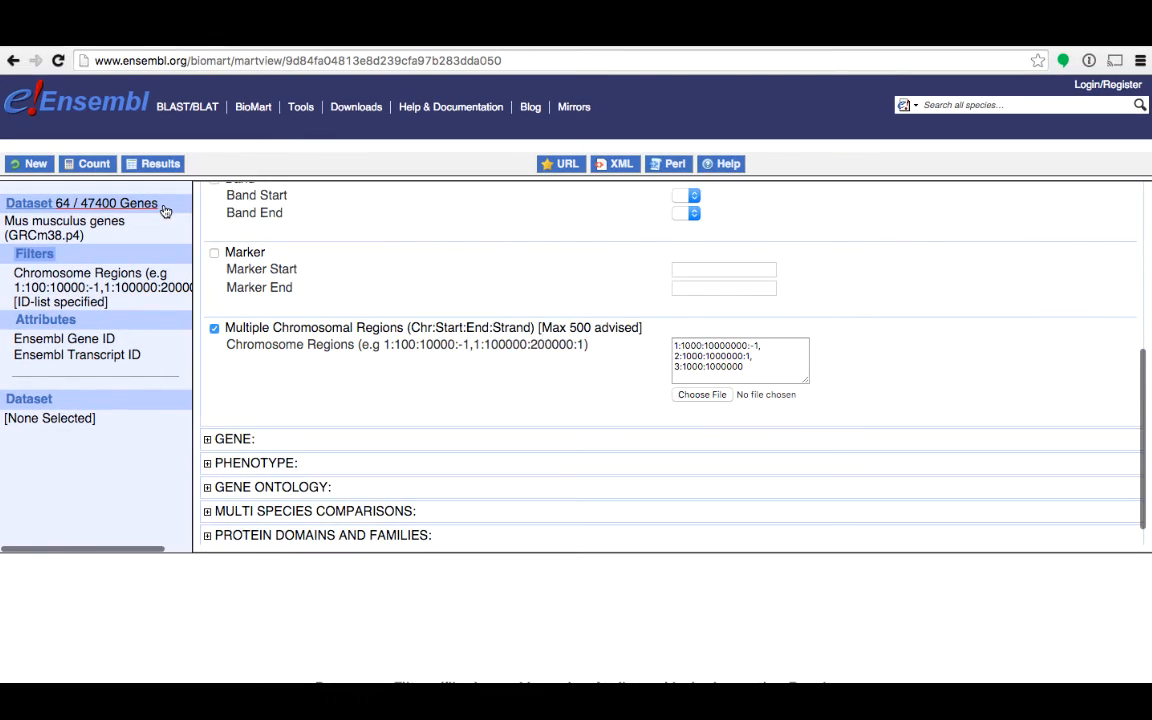
pyautogui.moveTo(186, 331)
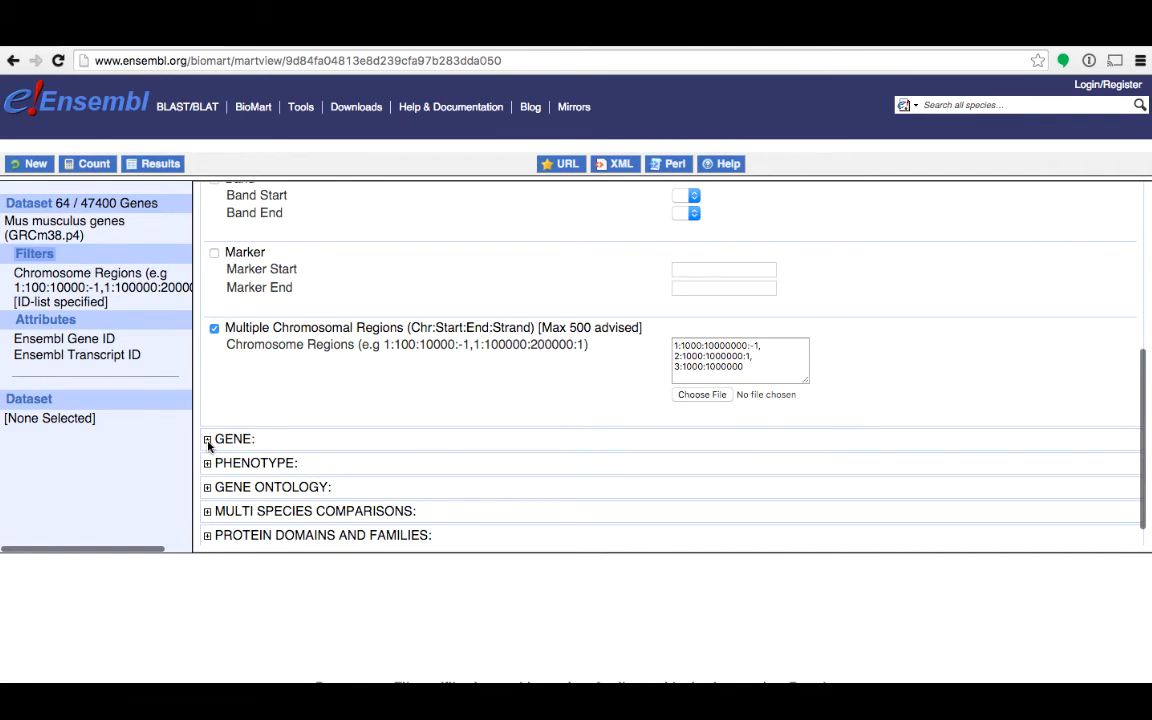
# Step: Add a protein_coding Gene type filter, narrowing the count to 11 of 47400 genes
pyautogui.click(207, 439)
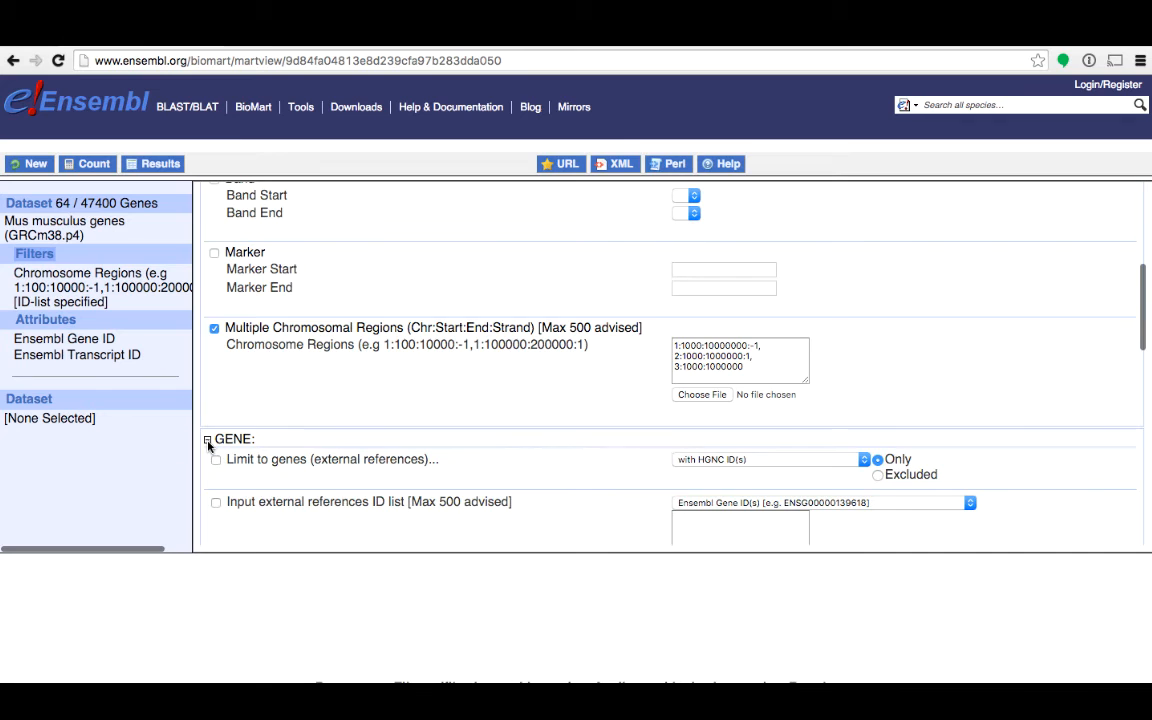
pyautogui.scroll(-3)
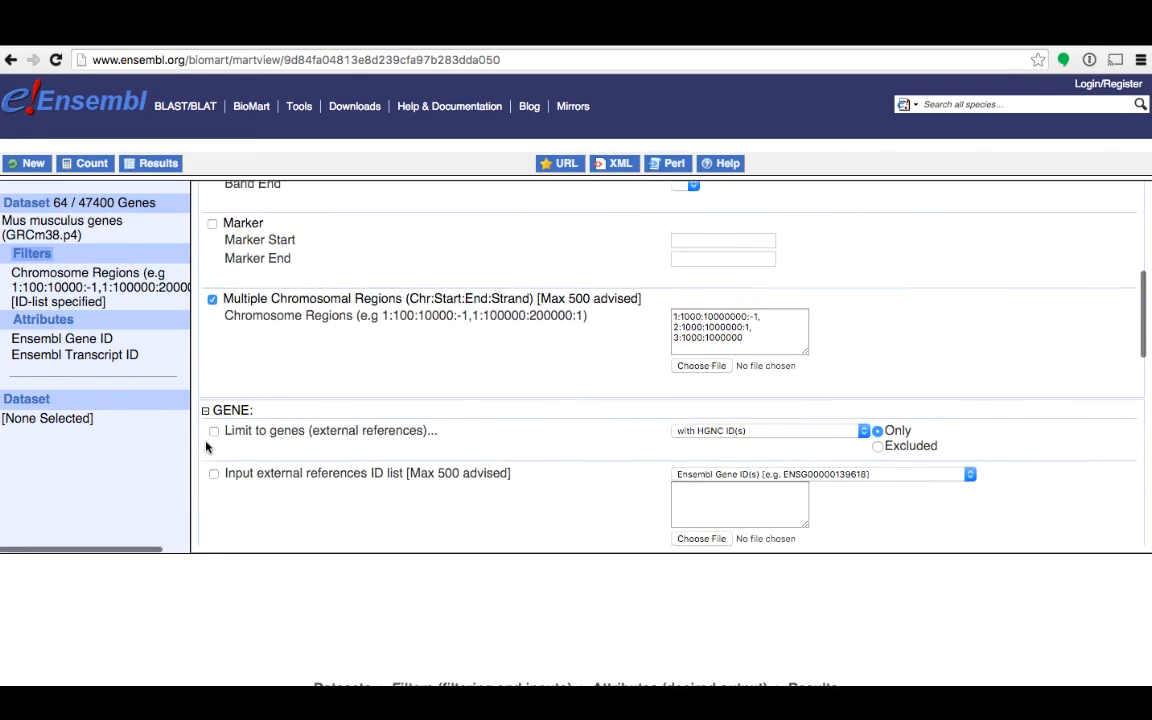
pyautogui.scroll(-3)
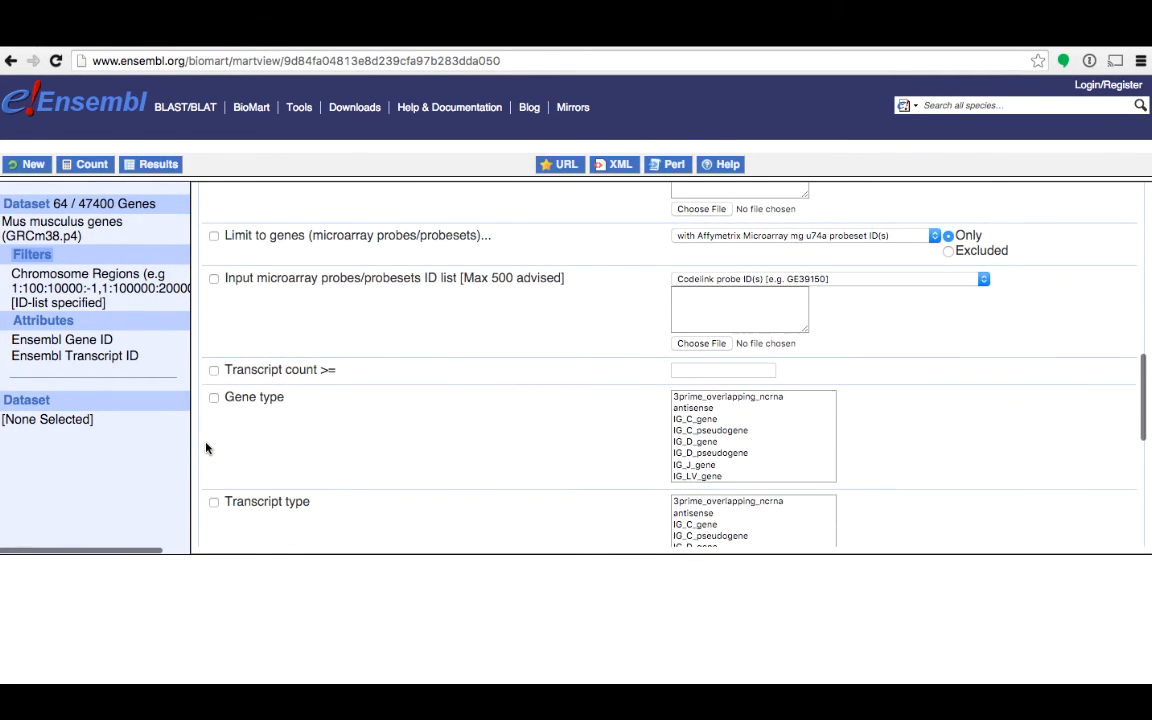
pyautogui.click(214, 397)
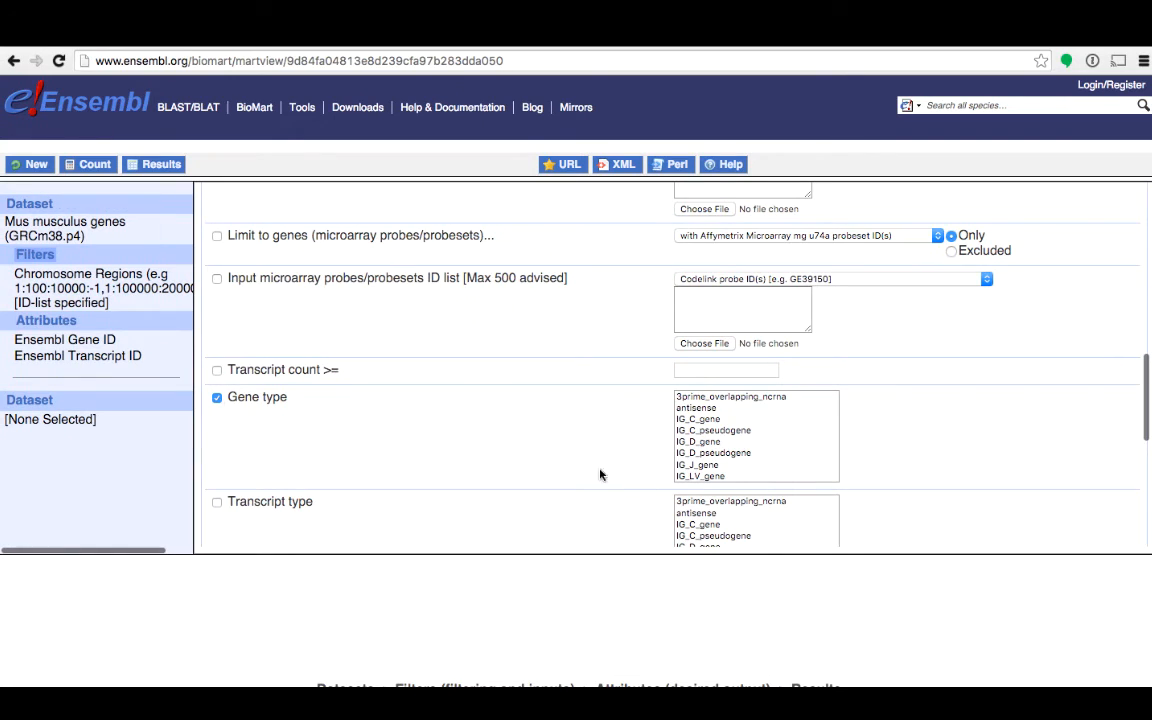
pyautogui.scroll(-3)
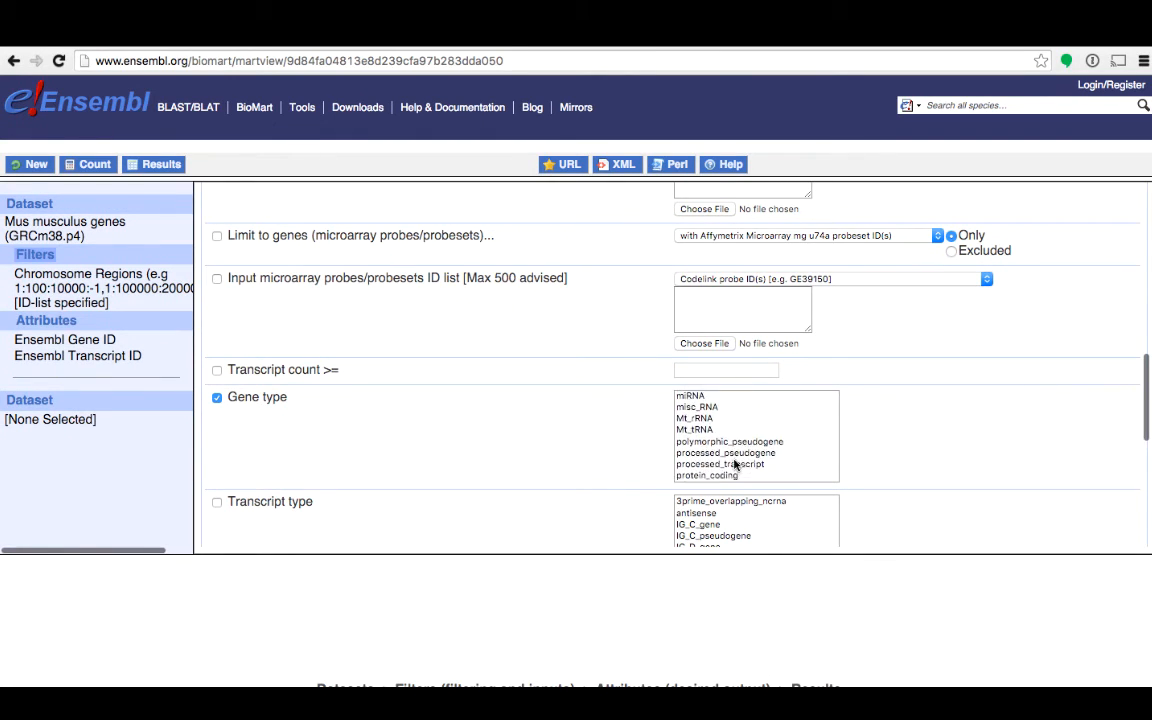
pyautogui.click(706, 430)
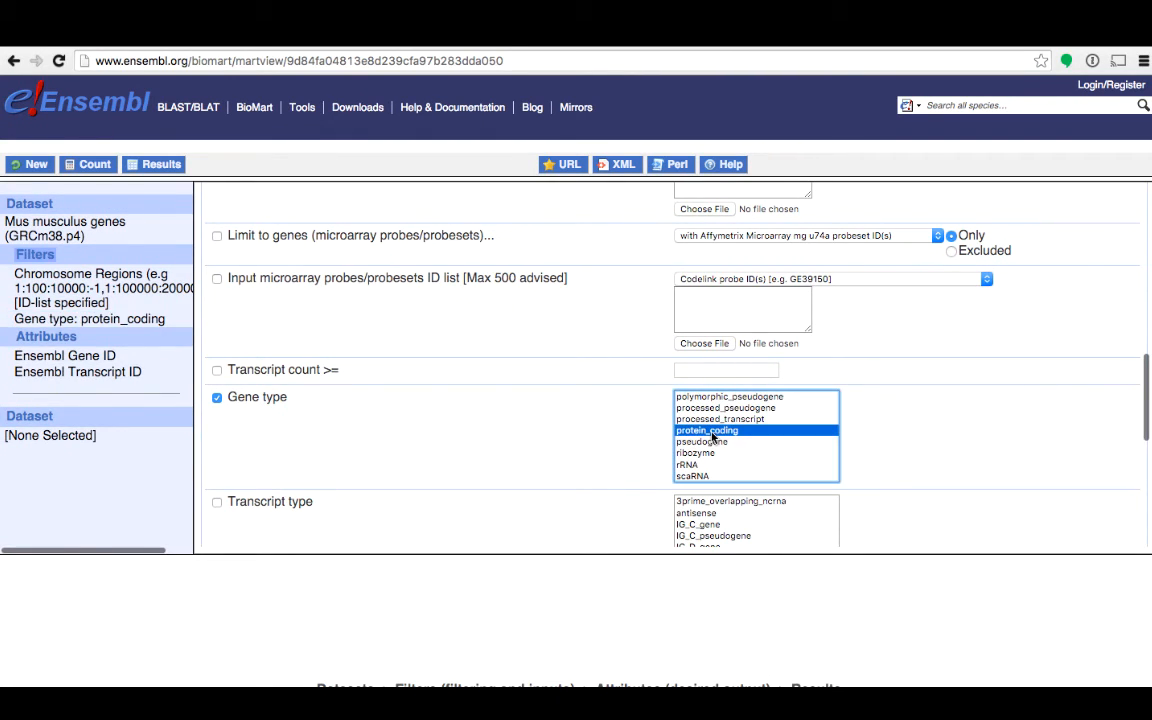
pyautogui.click(155, 164)
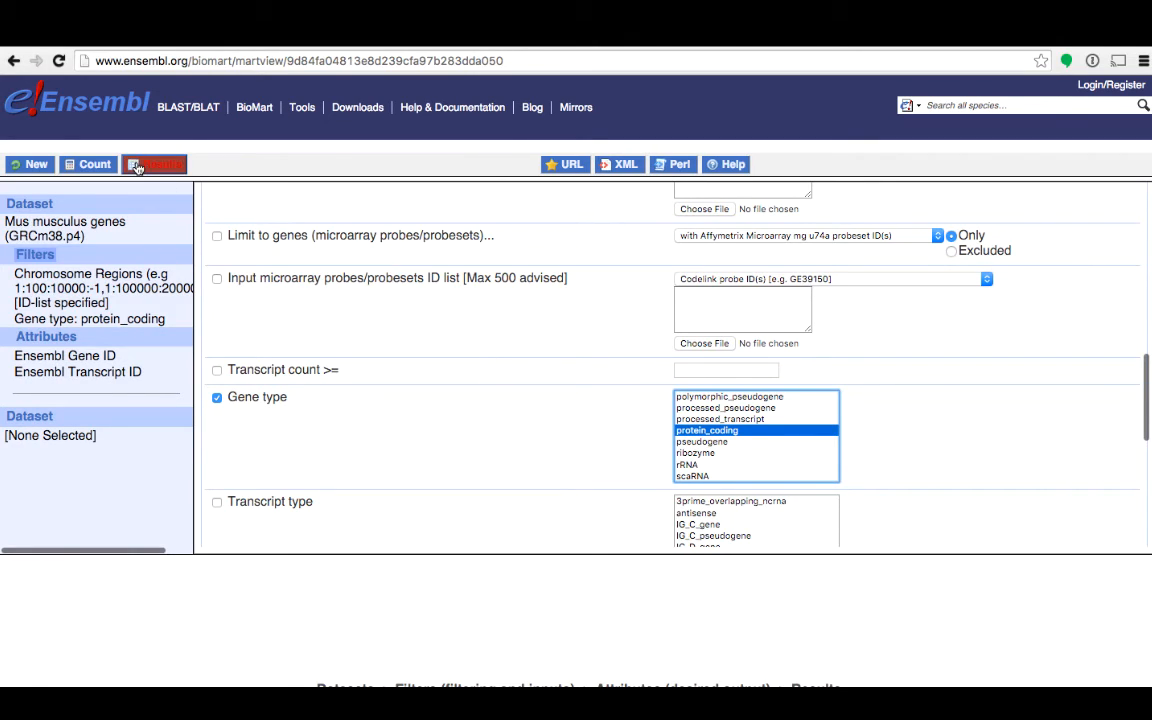
pyautogui.click(94, 164)
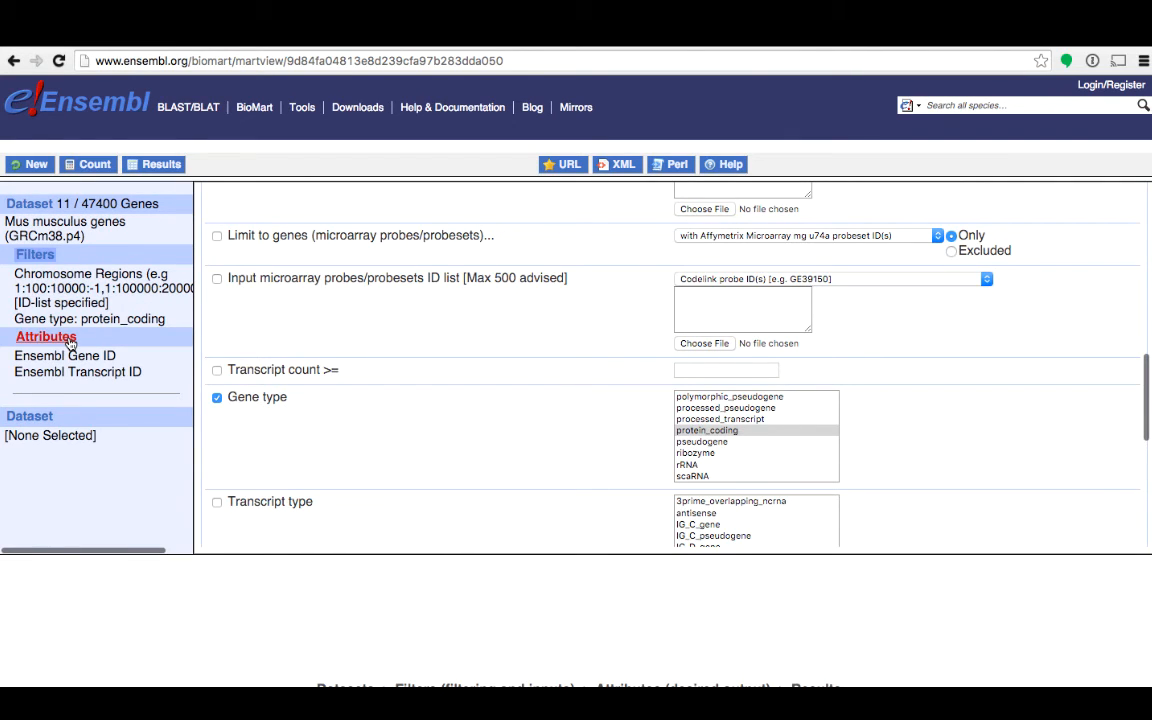
# Step: Set the output attributes to cDNA sequences
pyautogui.click(46, 336)
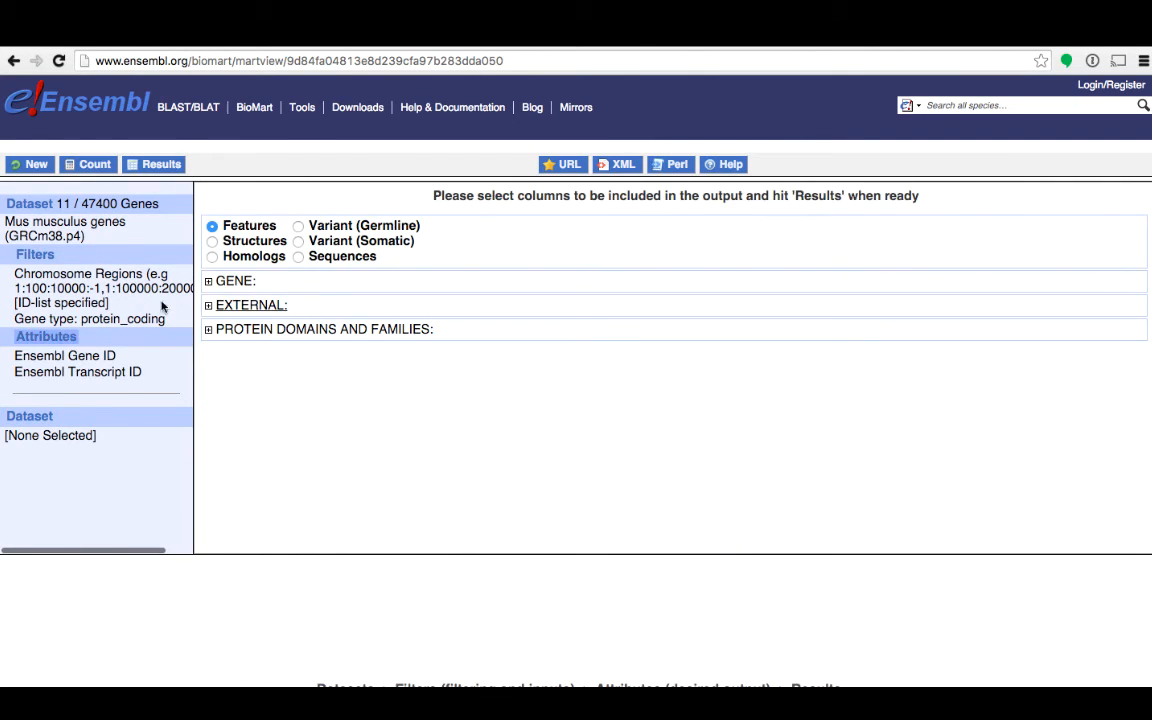
pyautogui.click(298, 257)
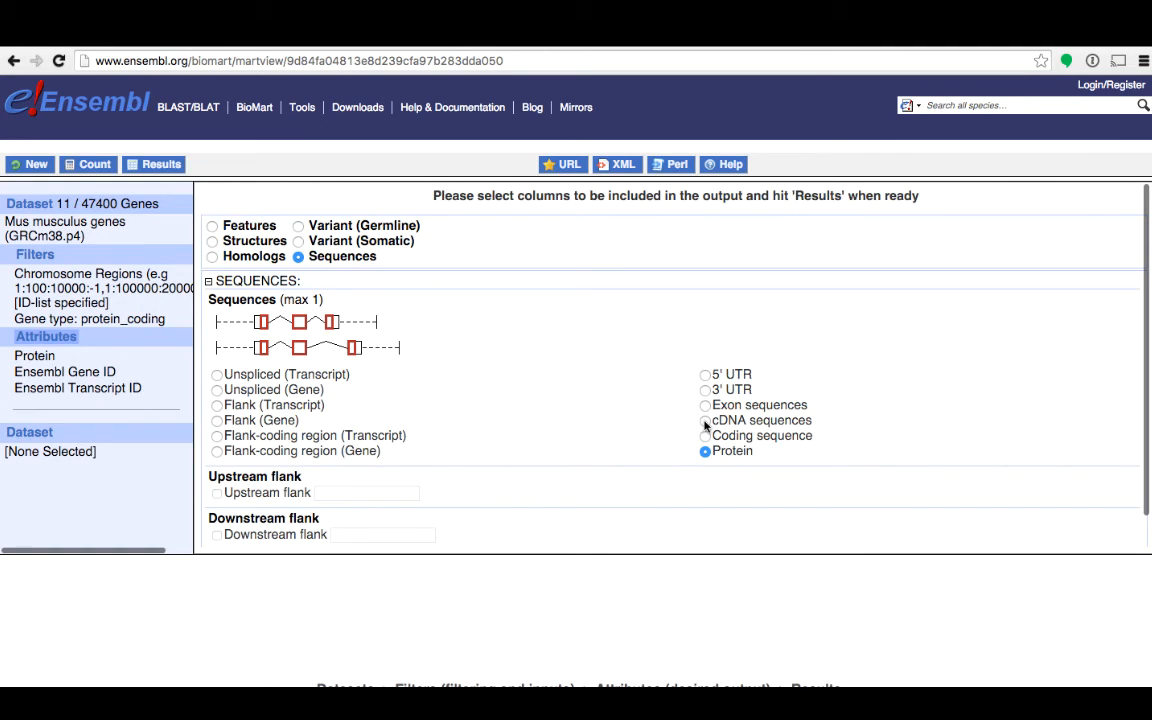
pyautogui.click(705, 420)
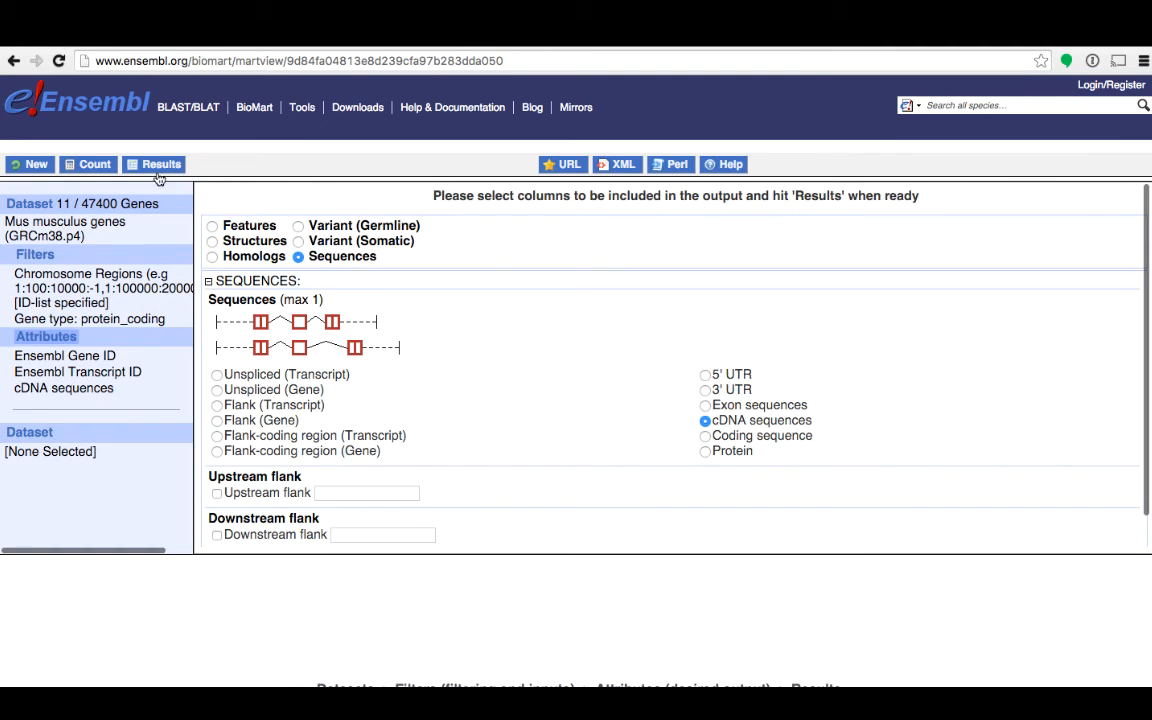
pyautogui.click(154, 164)
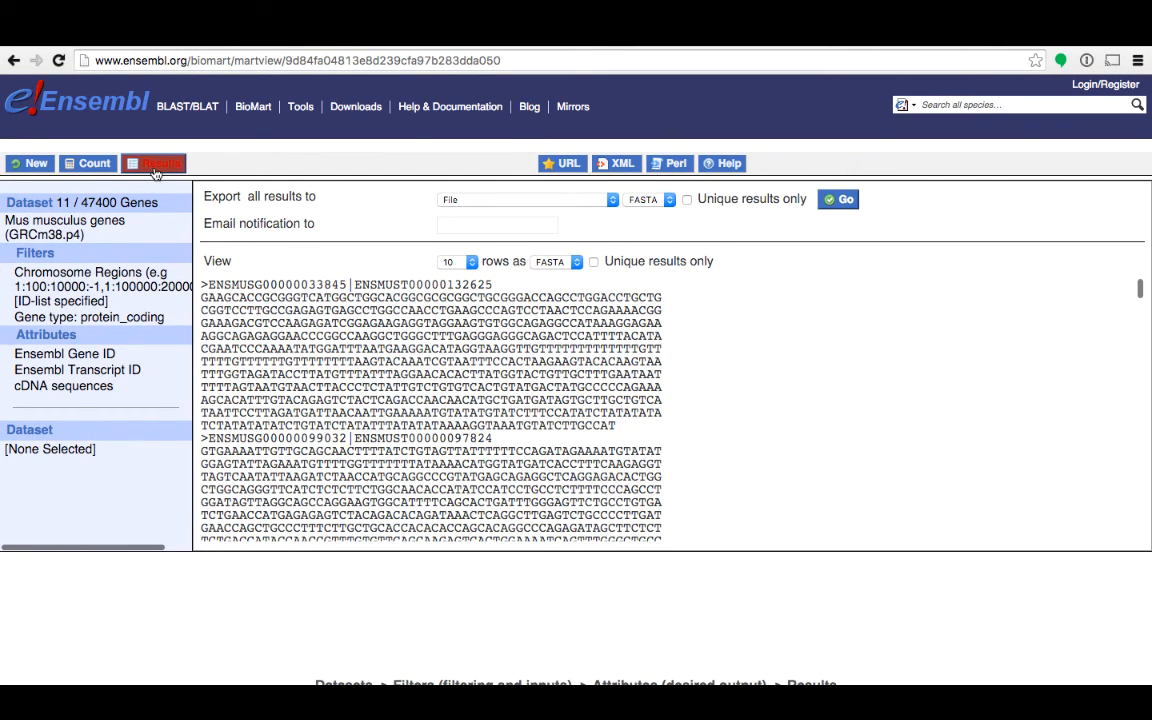
pyautogui.moveTo(155, 163)
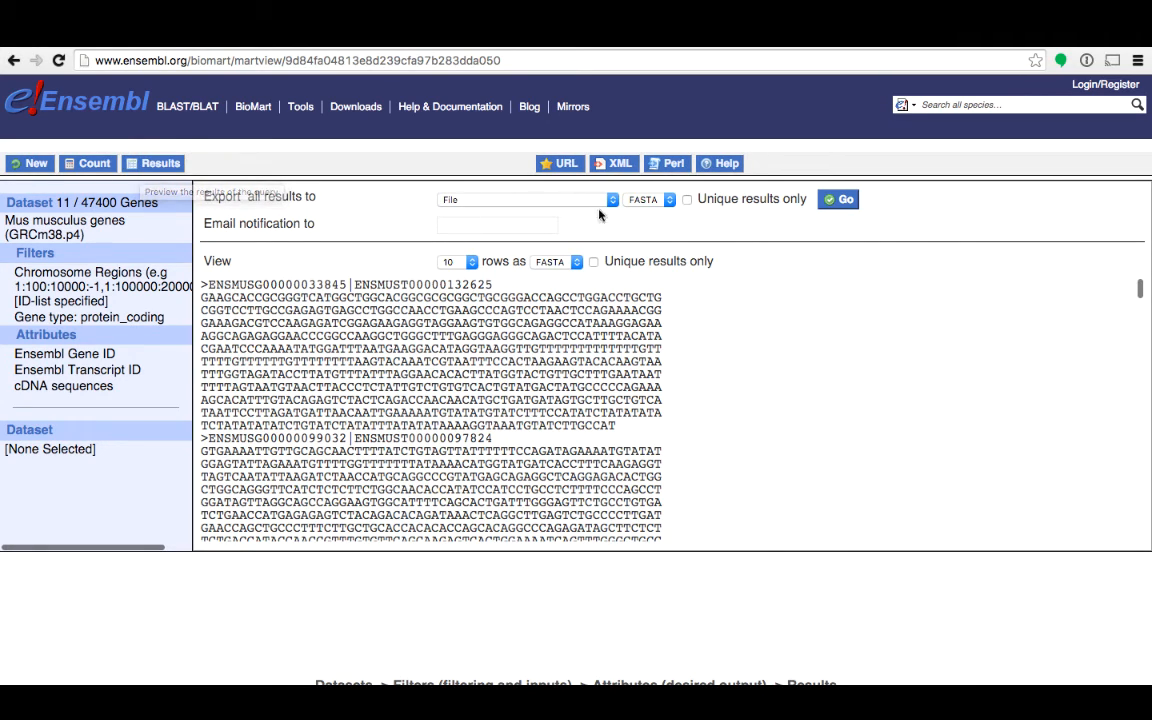
pyautogui.click(687, 199)
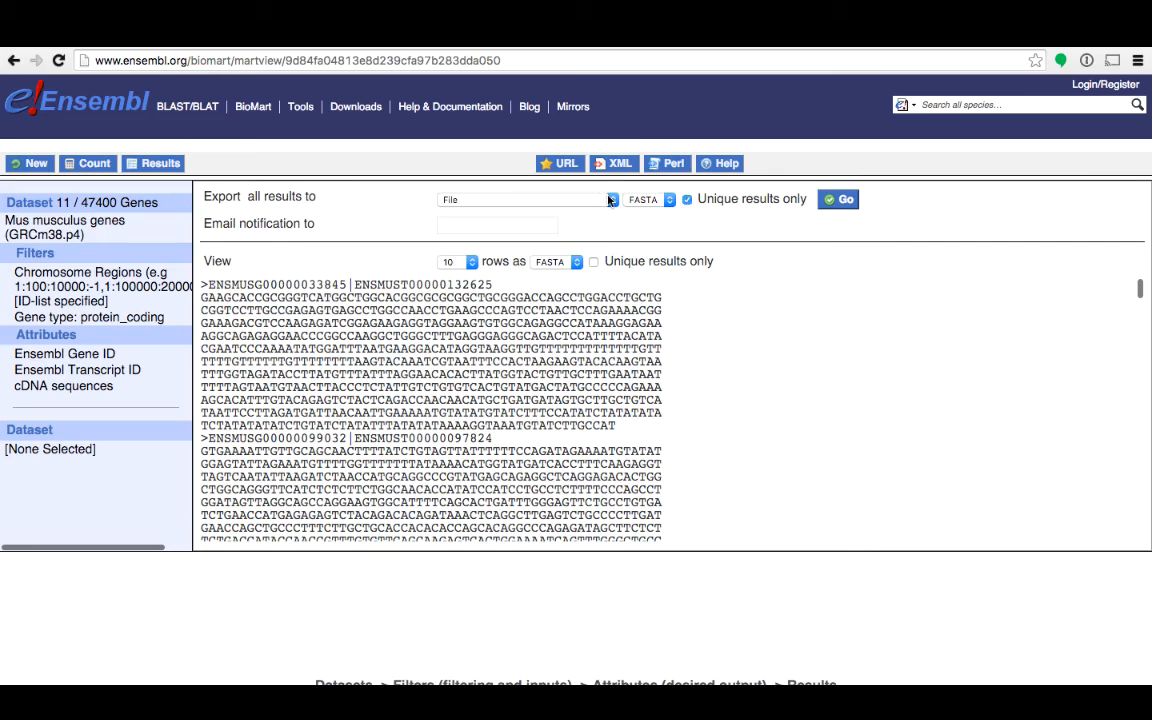
pyautogui.click(610, 199)
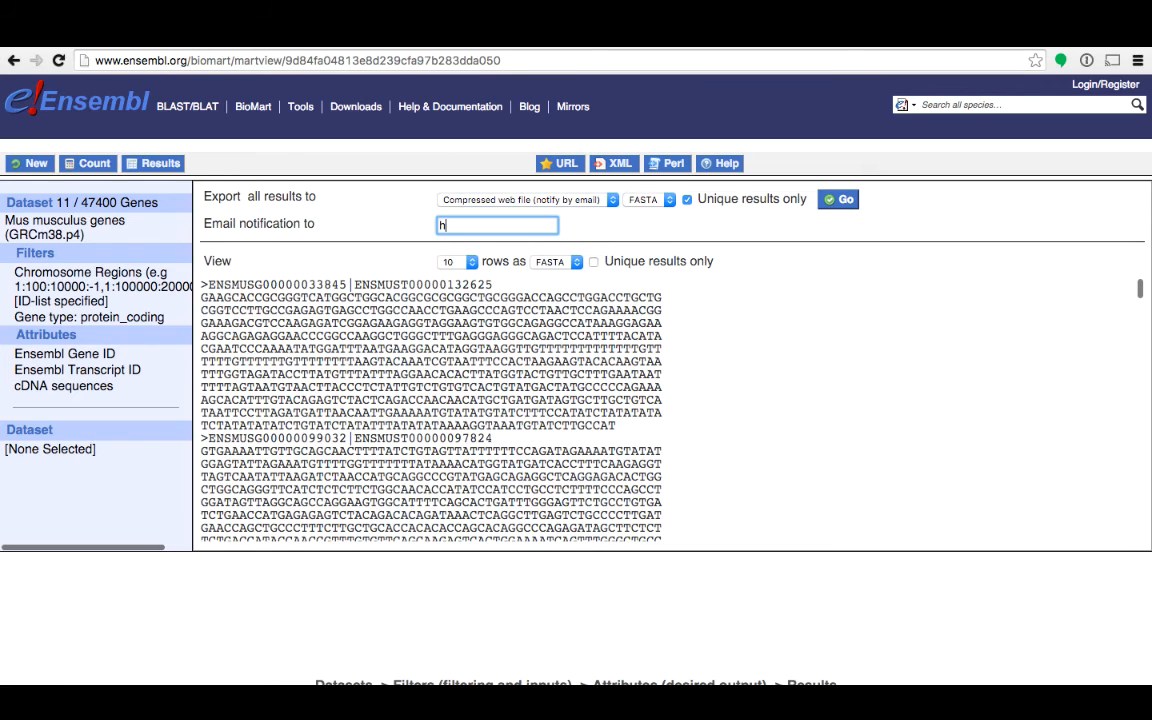
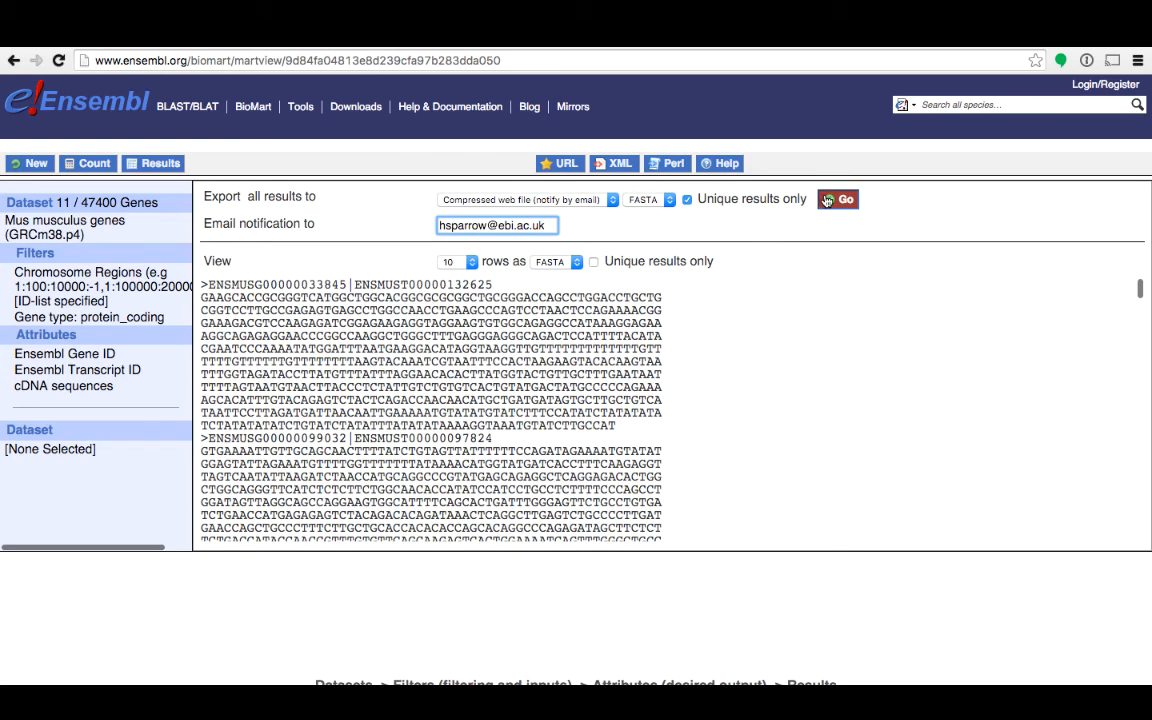
pyautogui.click(837, 199)
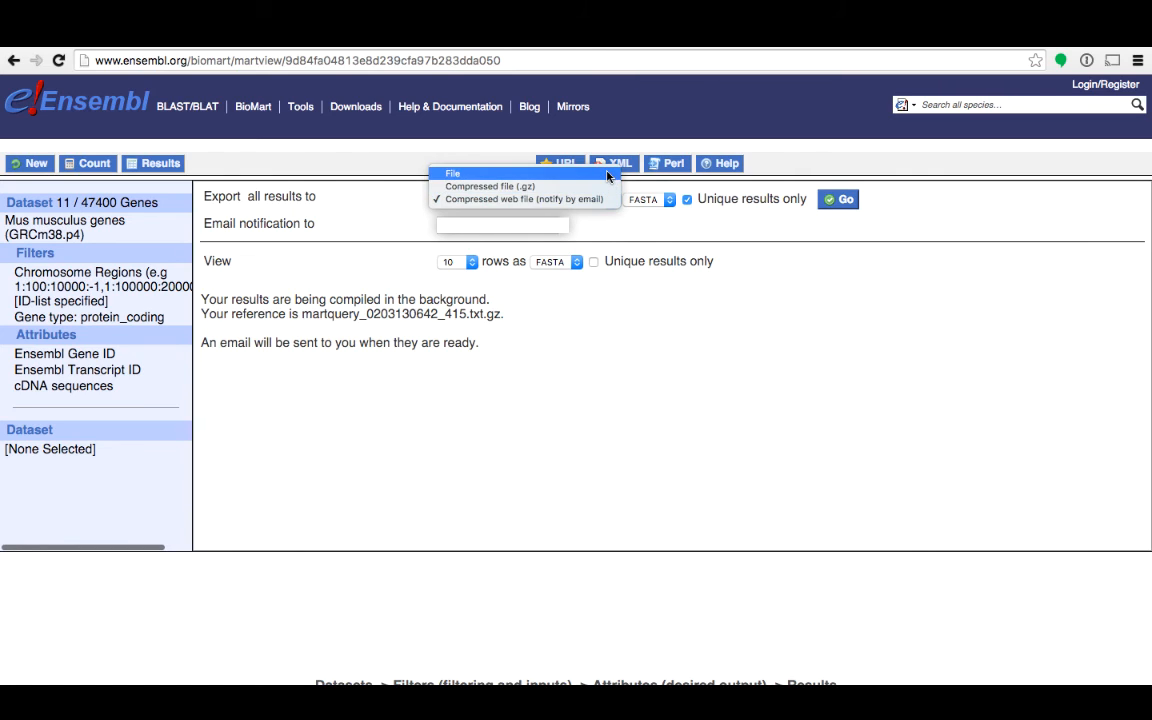
# Step: Download all results as a plain FASTA file and scroll through the mouse cDNA sequences
pyautogui.click(453, 173)
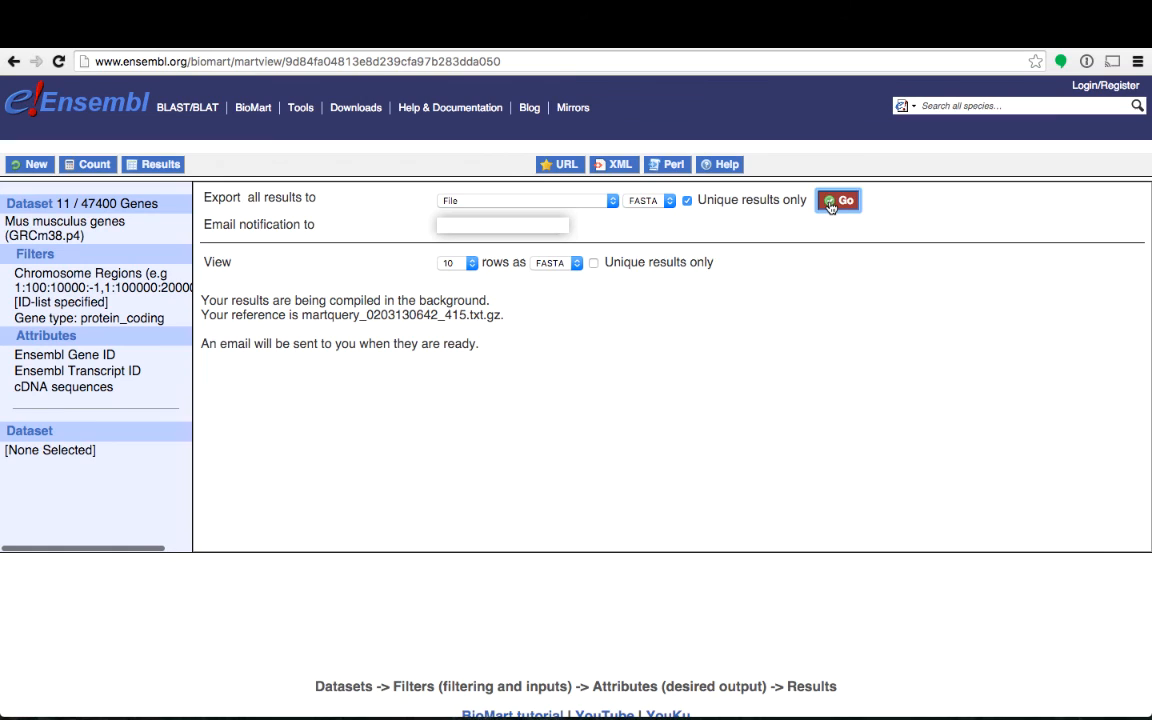
pyautogui.click(838, 200)
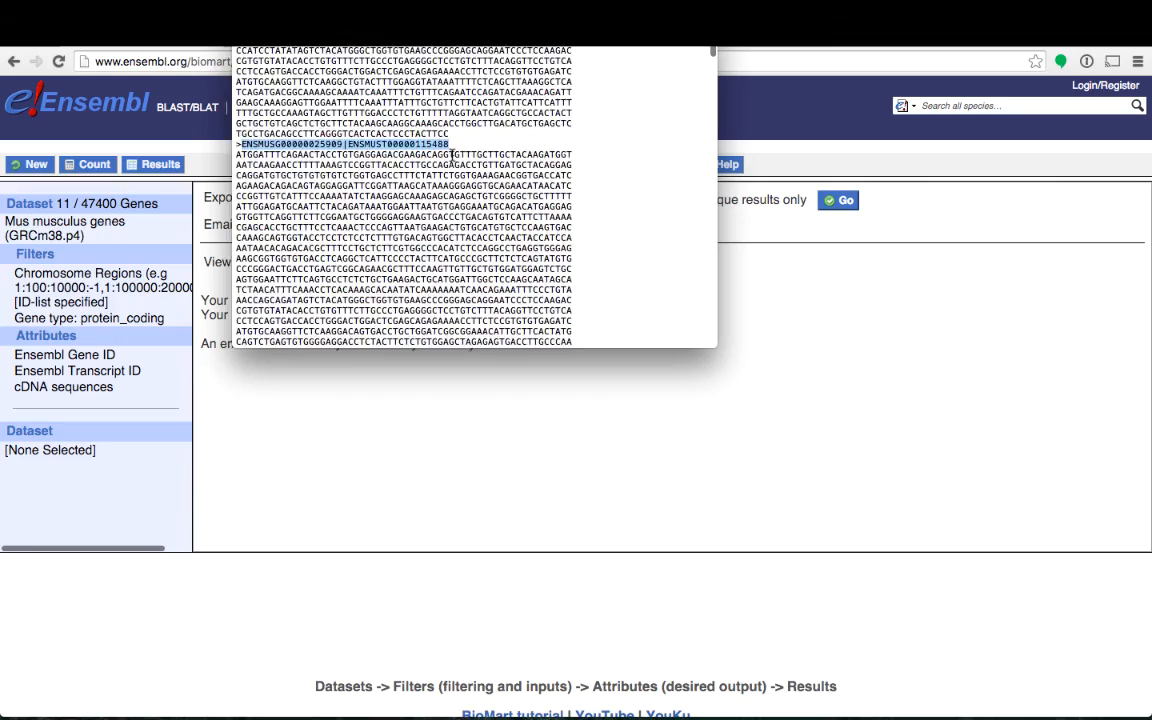
pyautogui.scroll(-3)
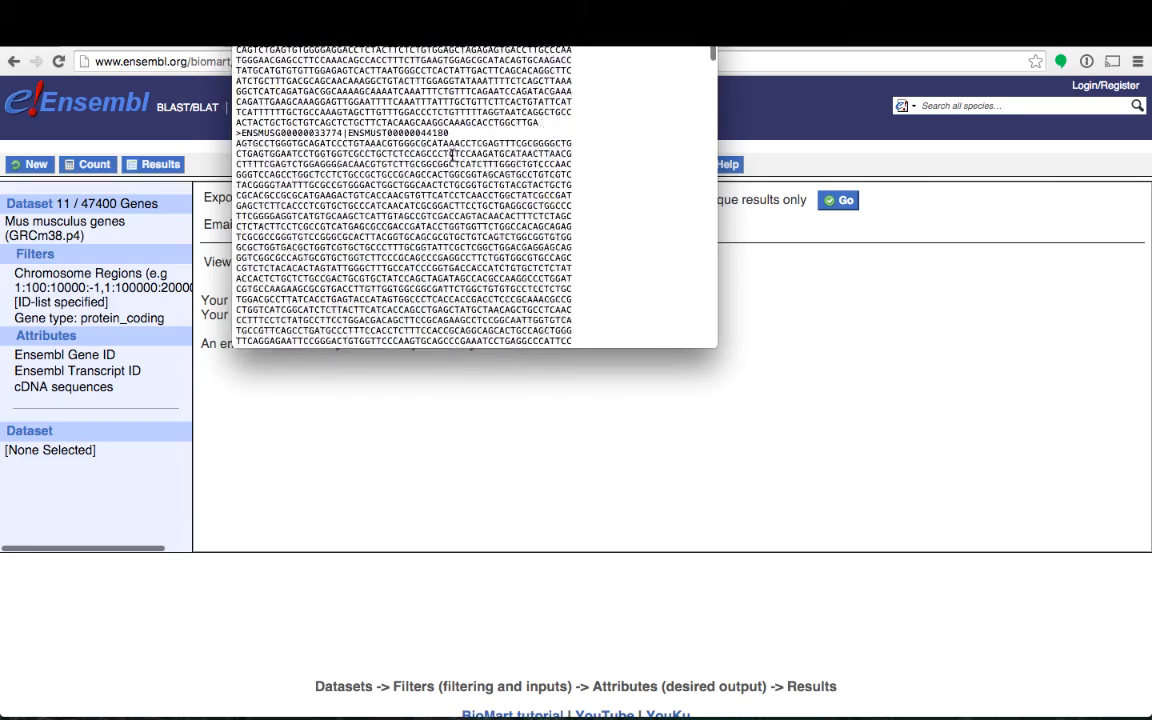
pyautogui.scroll(-3)
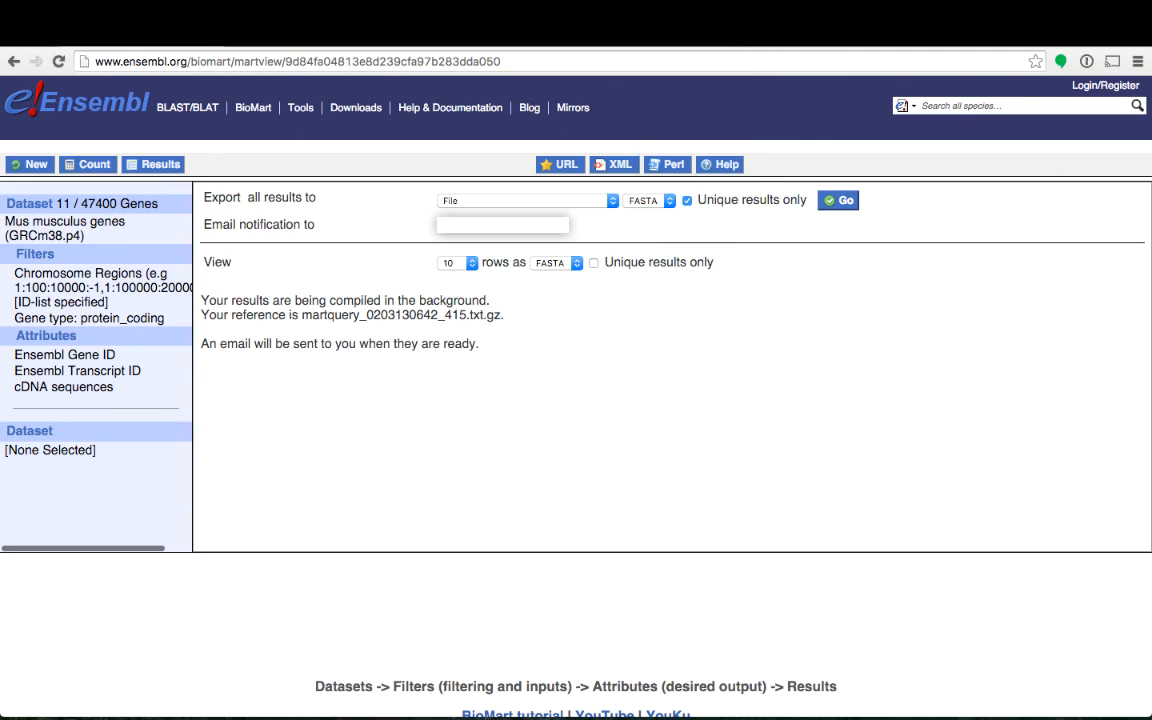
pyautogui.moveTo(318, 147)
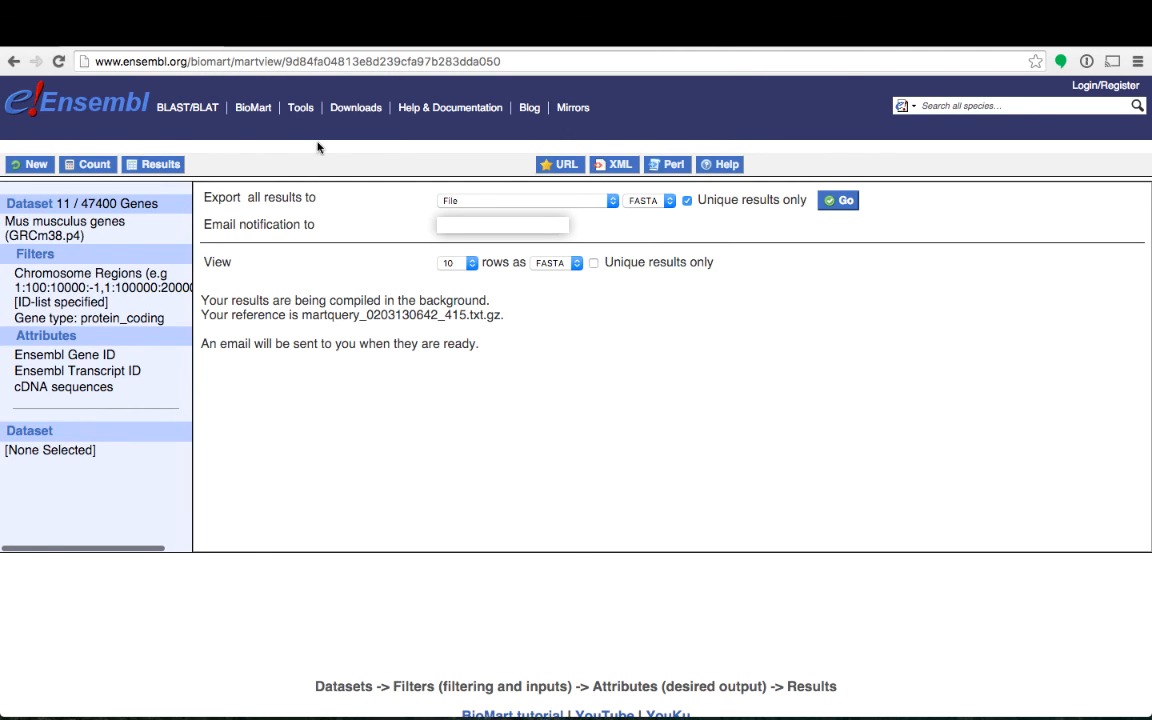
pyautogui.moveTo(450, 107)
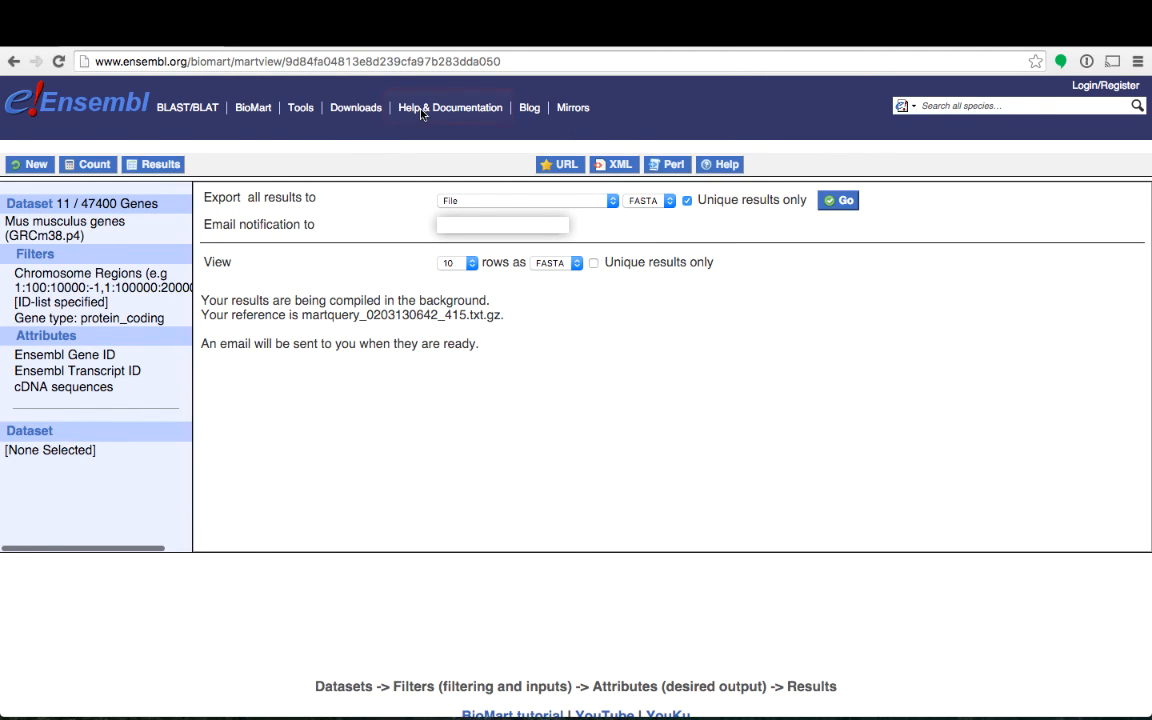